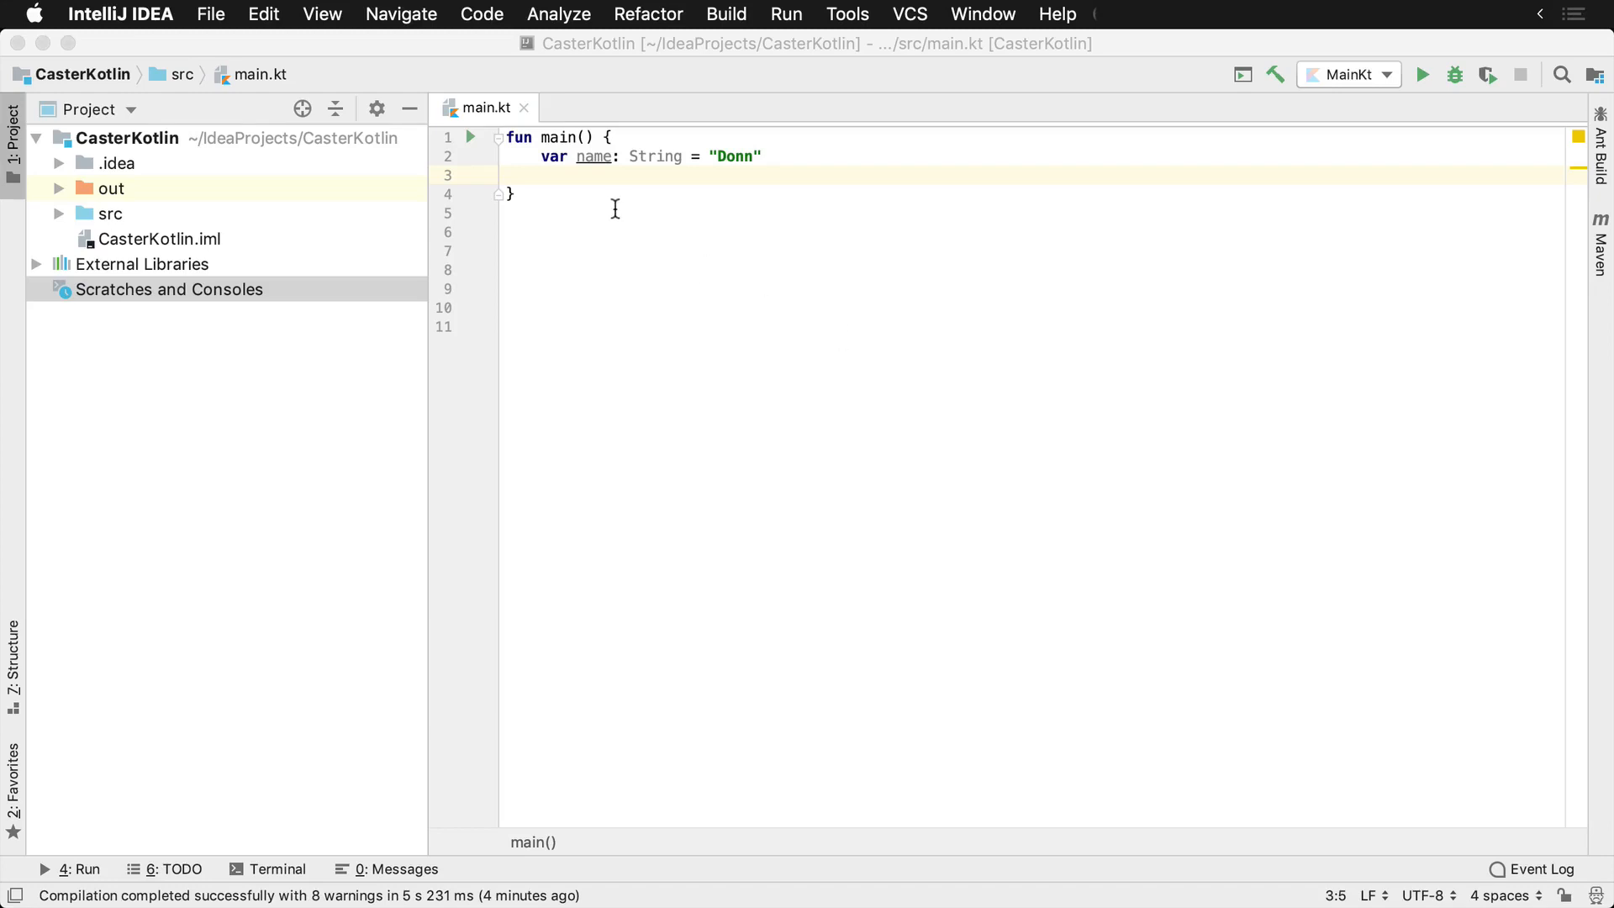
# Assign null to the non-null String name and select String in its declaration
pyautogui.write('name = null')
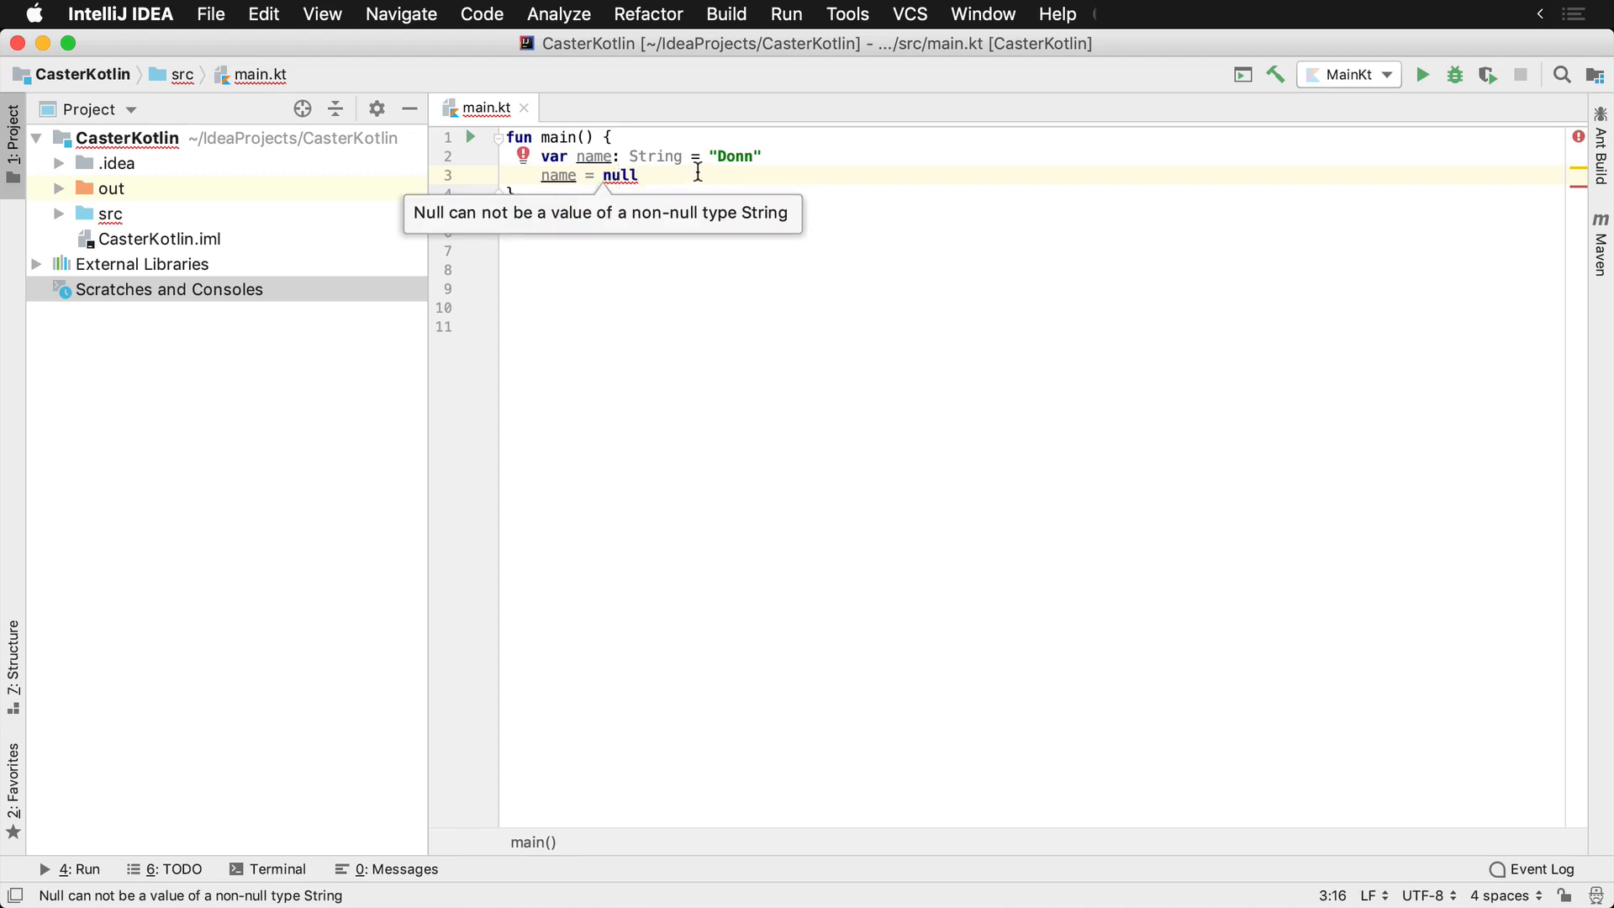
pyautogui.doubleClick(655, 156)
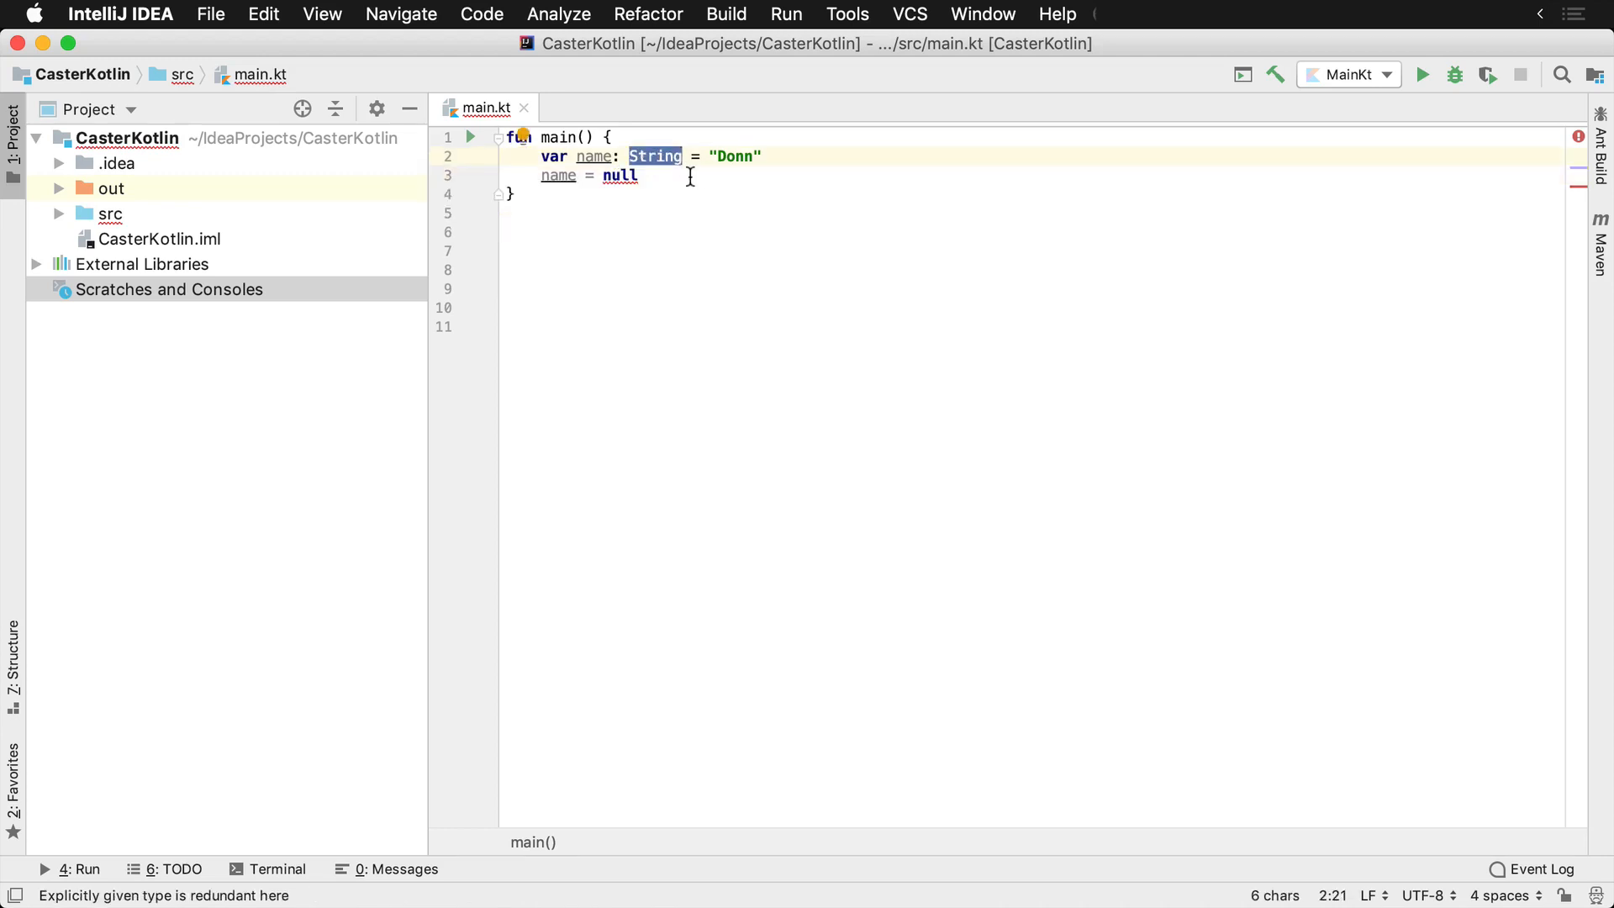
# Declare var name2: String? = "Donn", then reassign name2 = null
pyautogui.write('var')
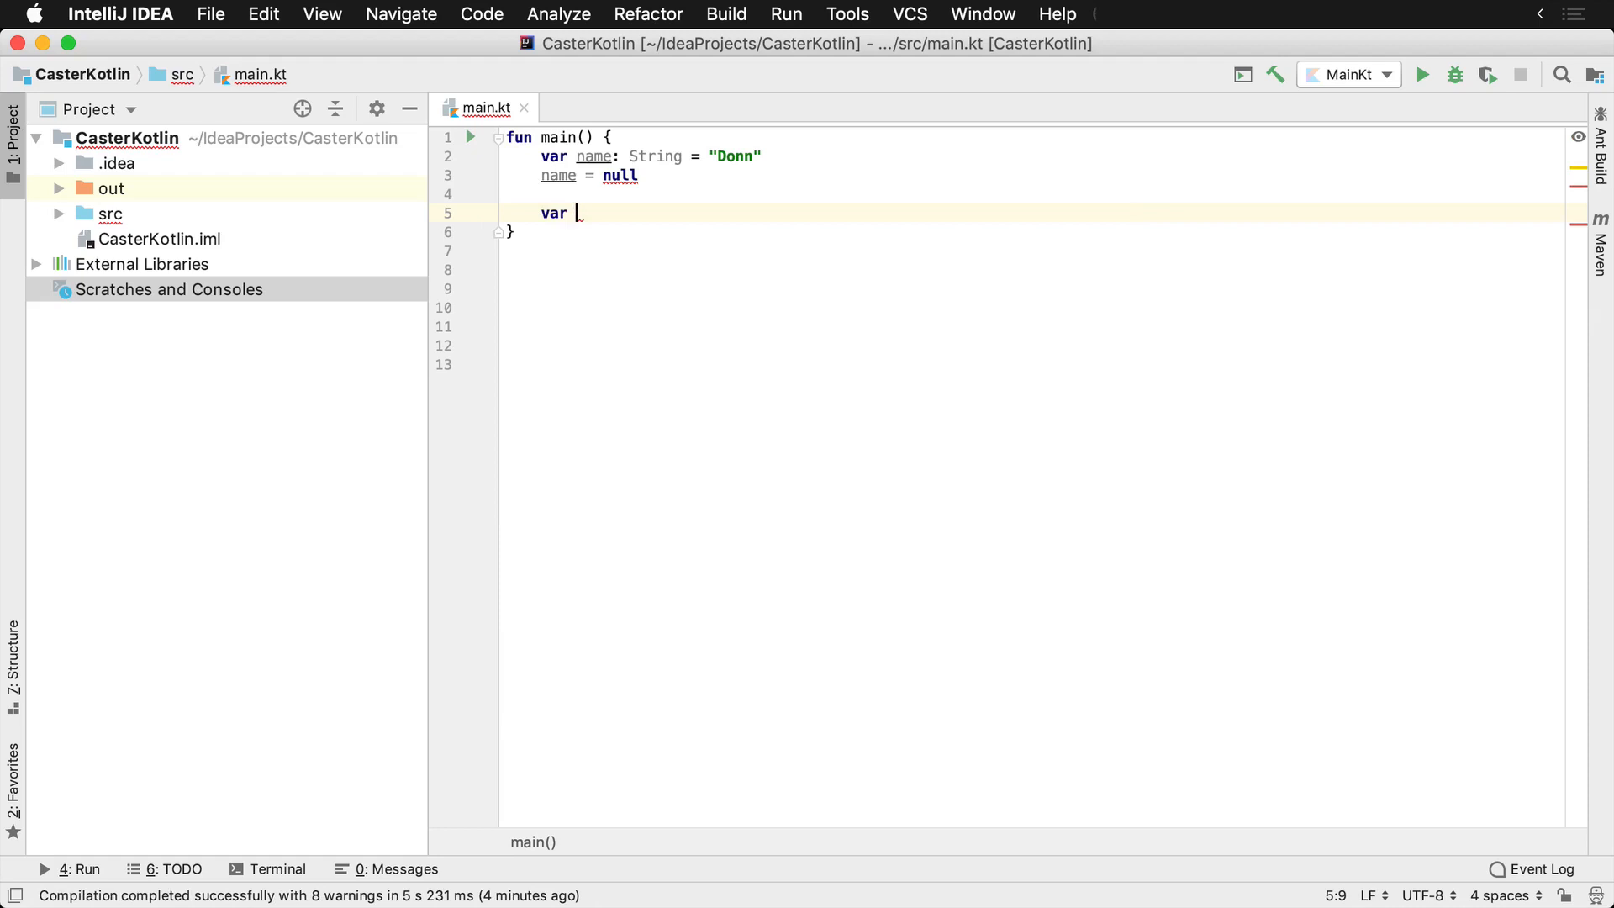
pyautogui.write('name2:')
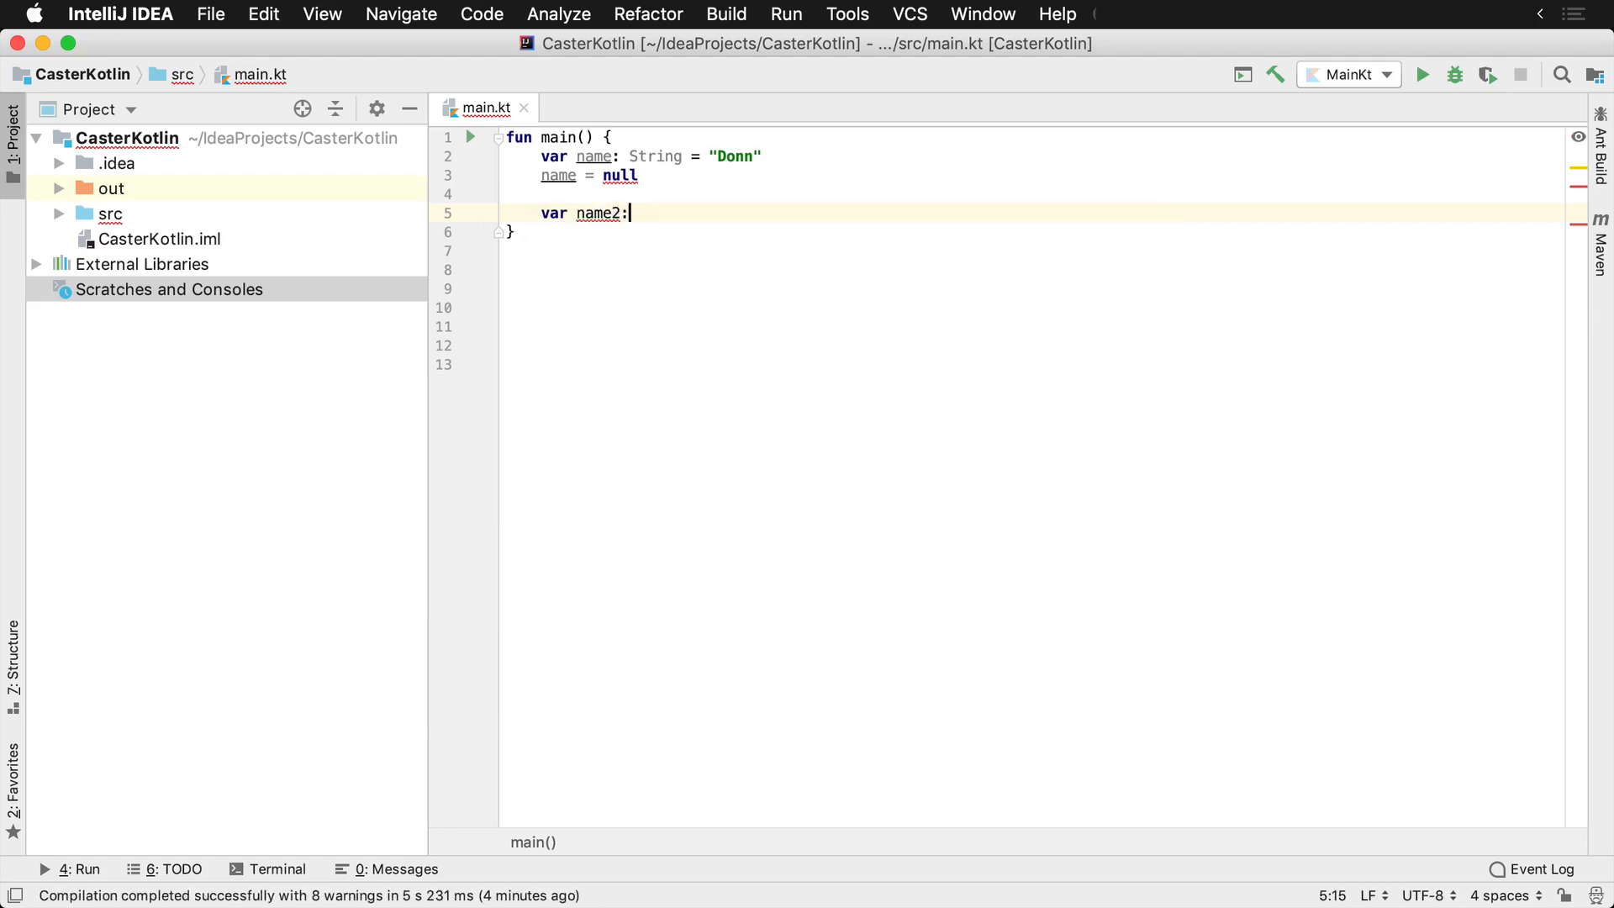
pyautogui.write('String?')
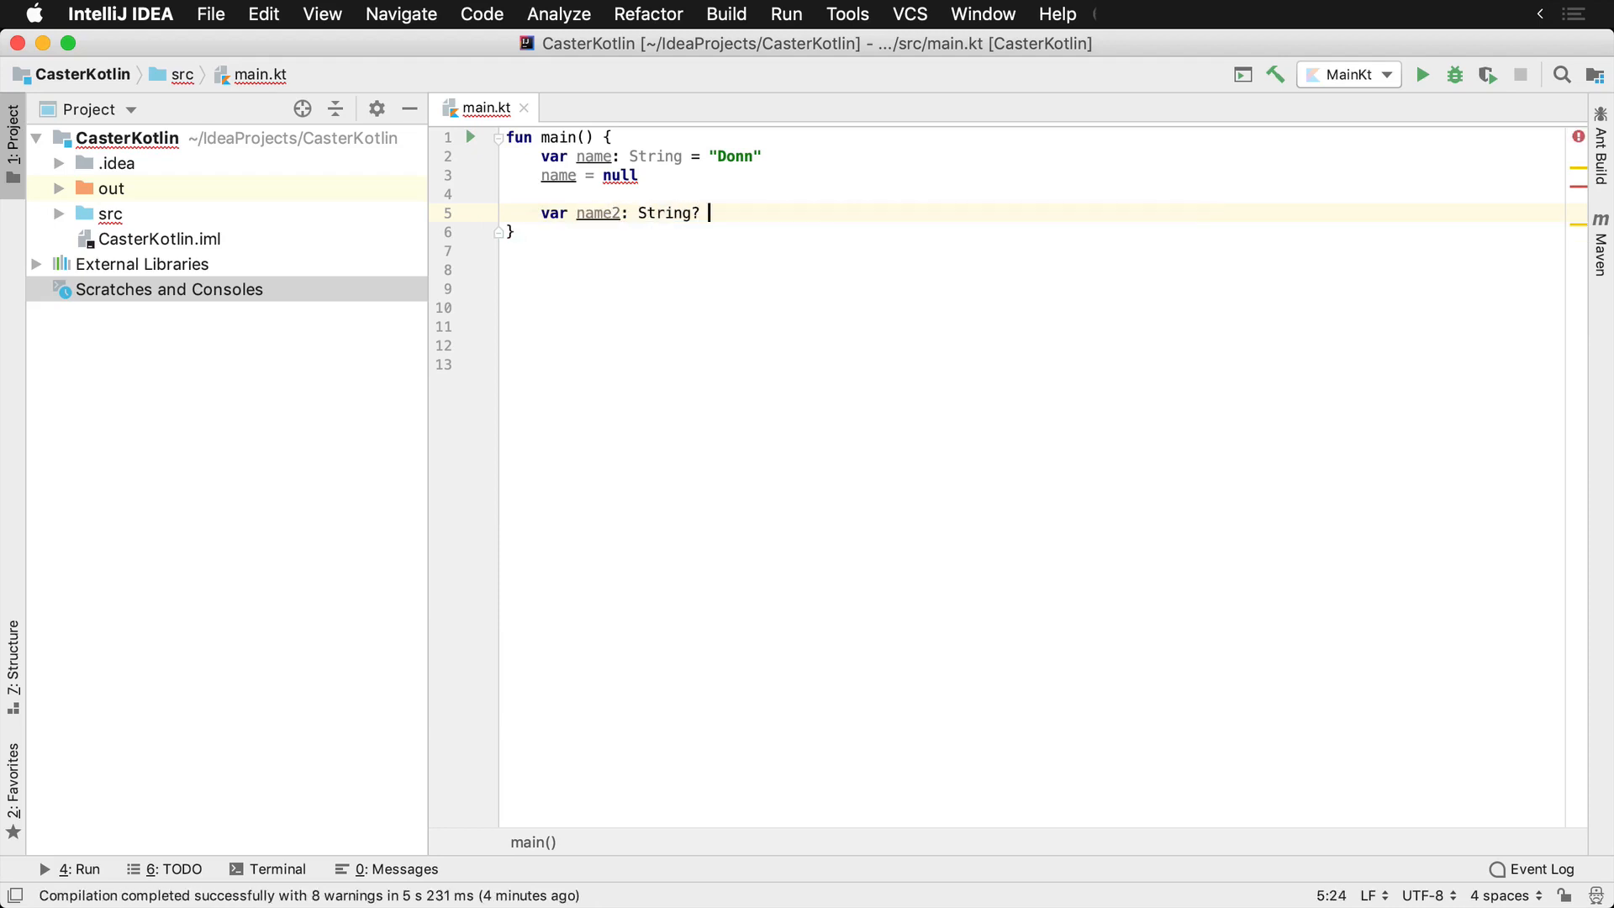
pyautogui.write('= "Donn"')
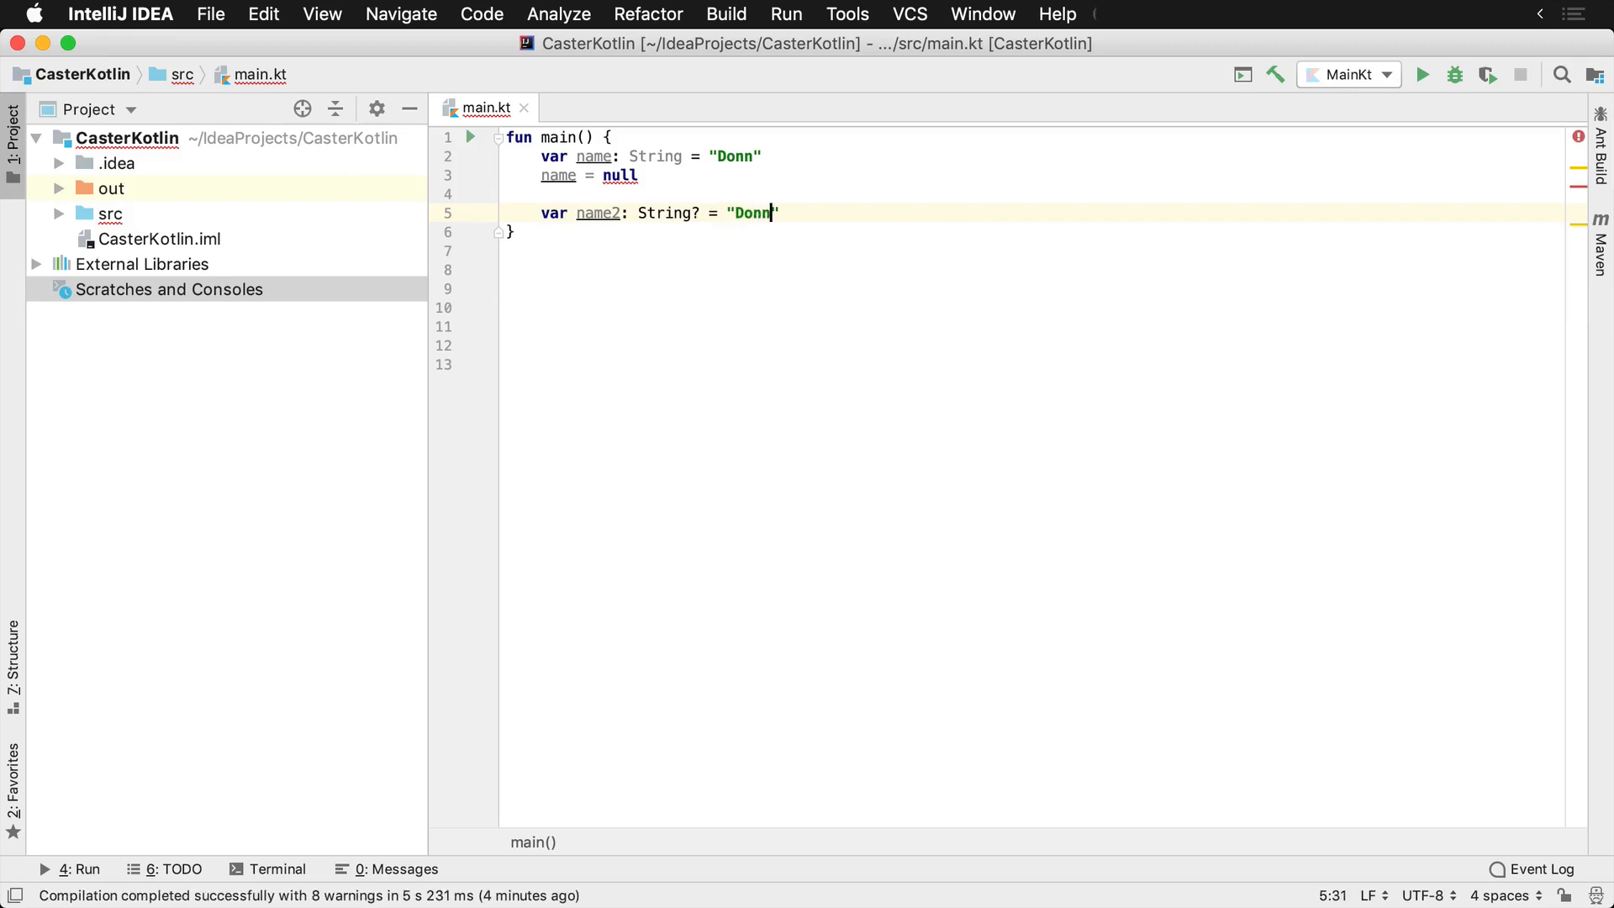
pyautogui.write('name2')
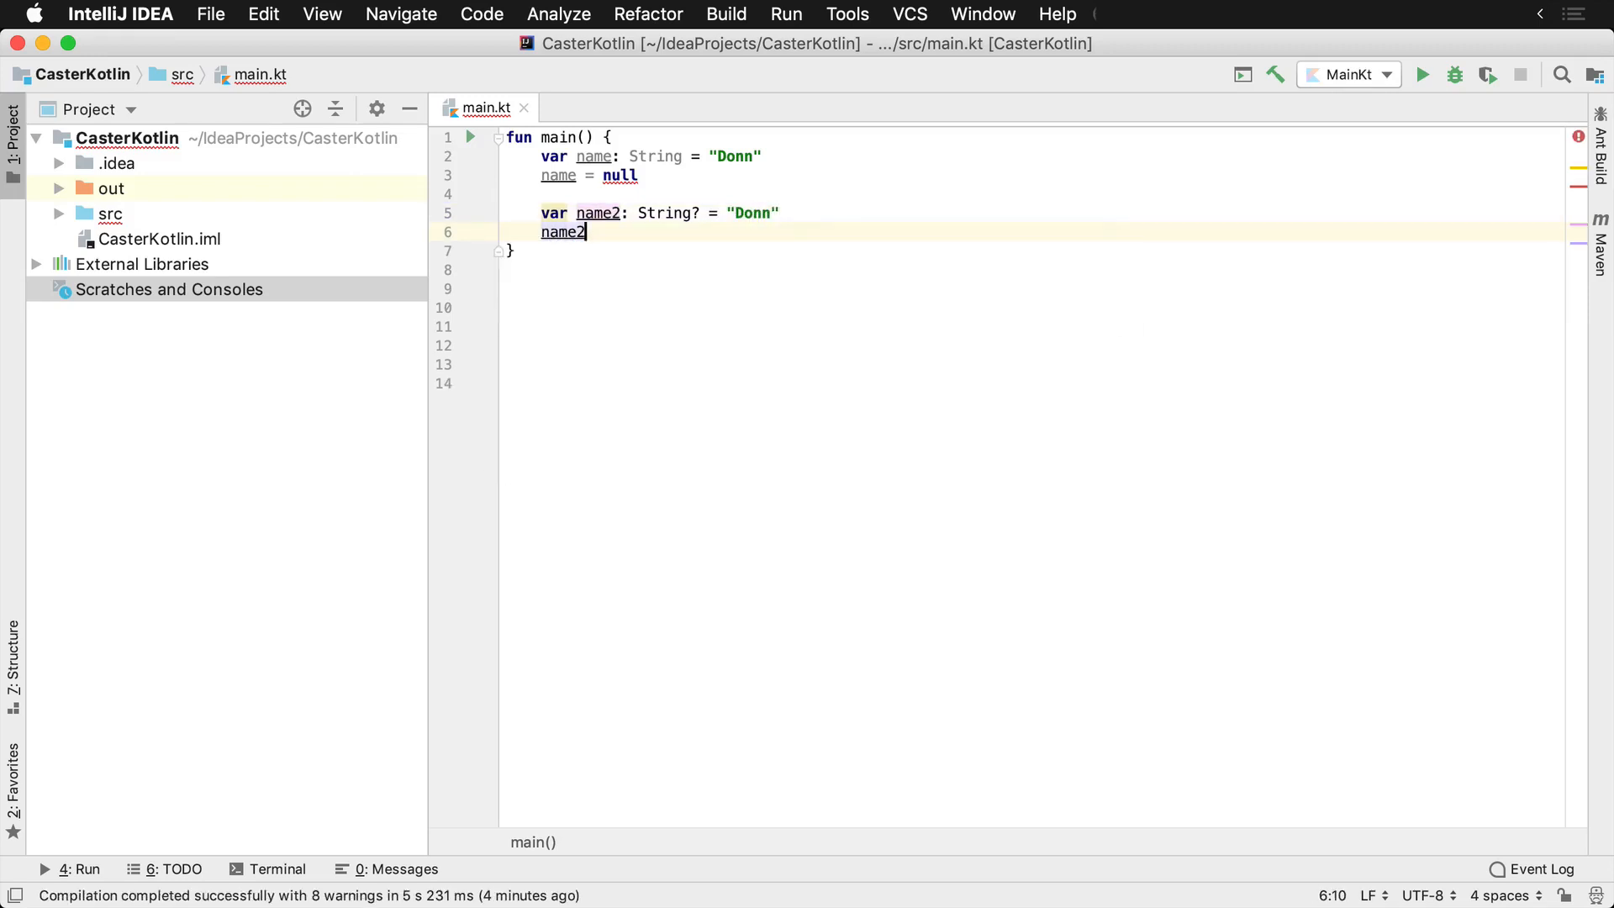
pyautogui.write('= null')
pyautogui.write('var')
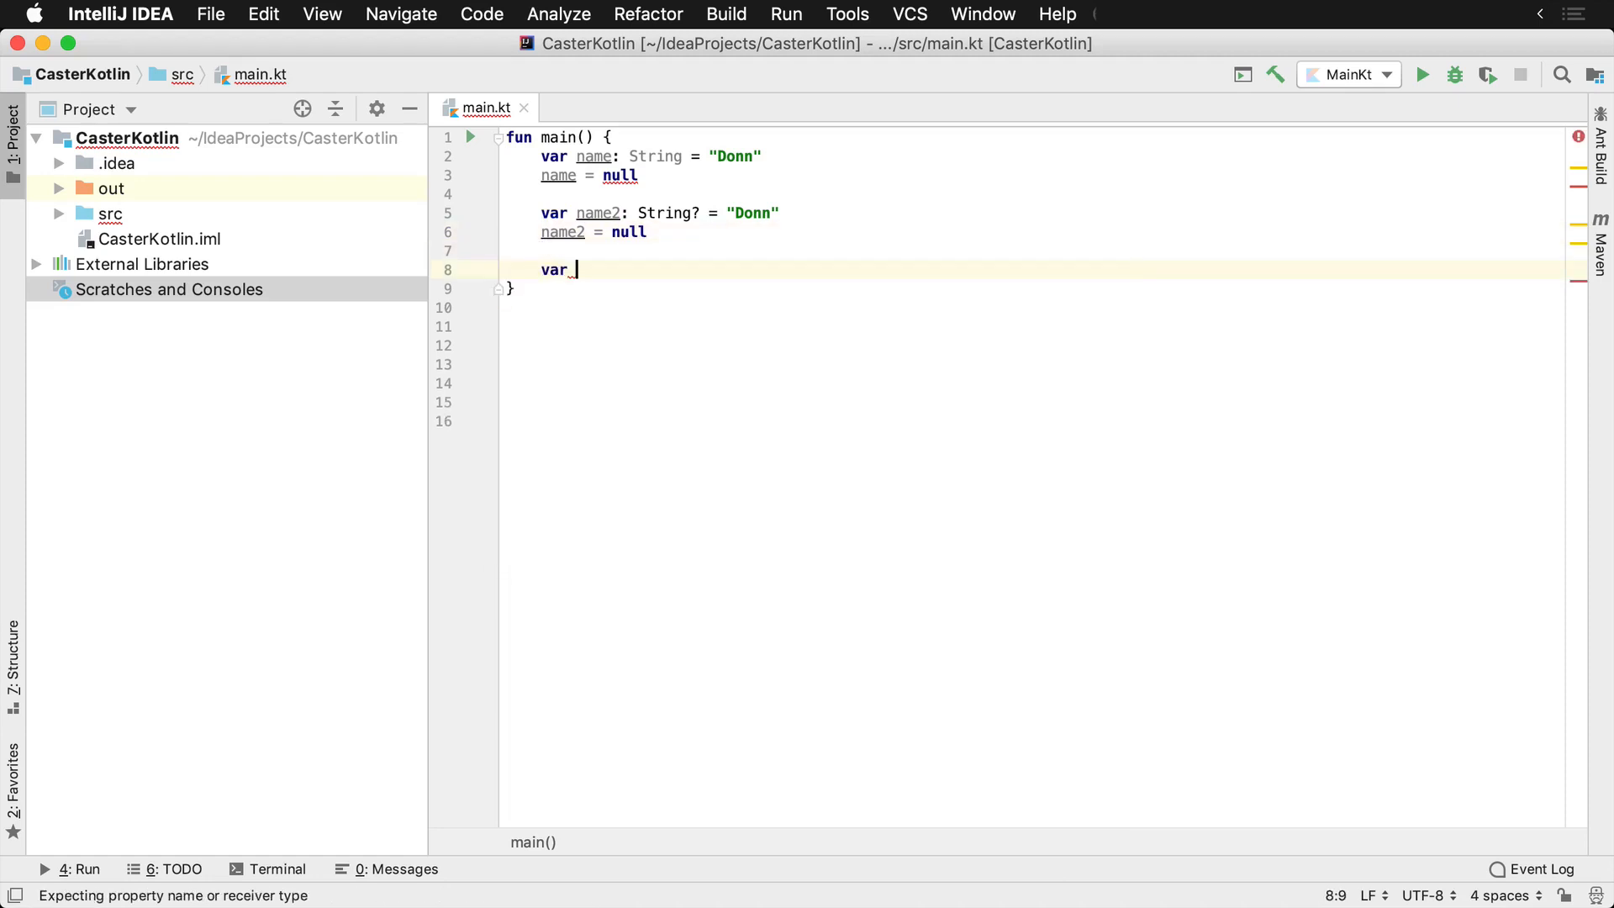
# Declare var age: Int = 32, remove the blank line, and write age = null
pyautogui.write('age: Int')
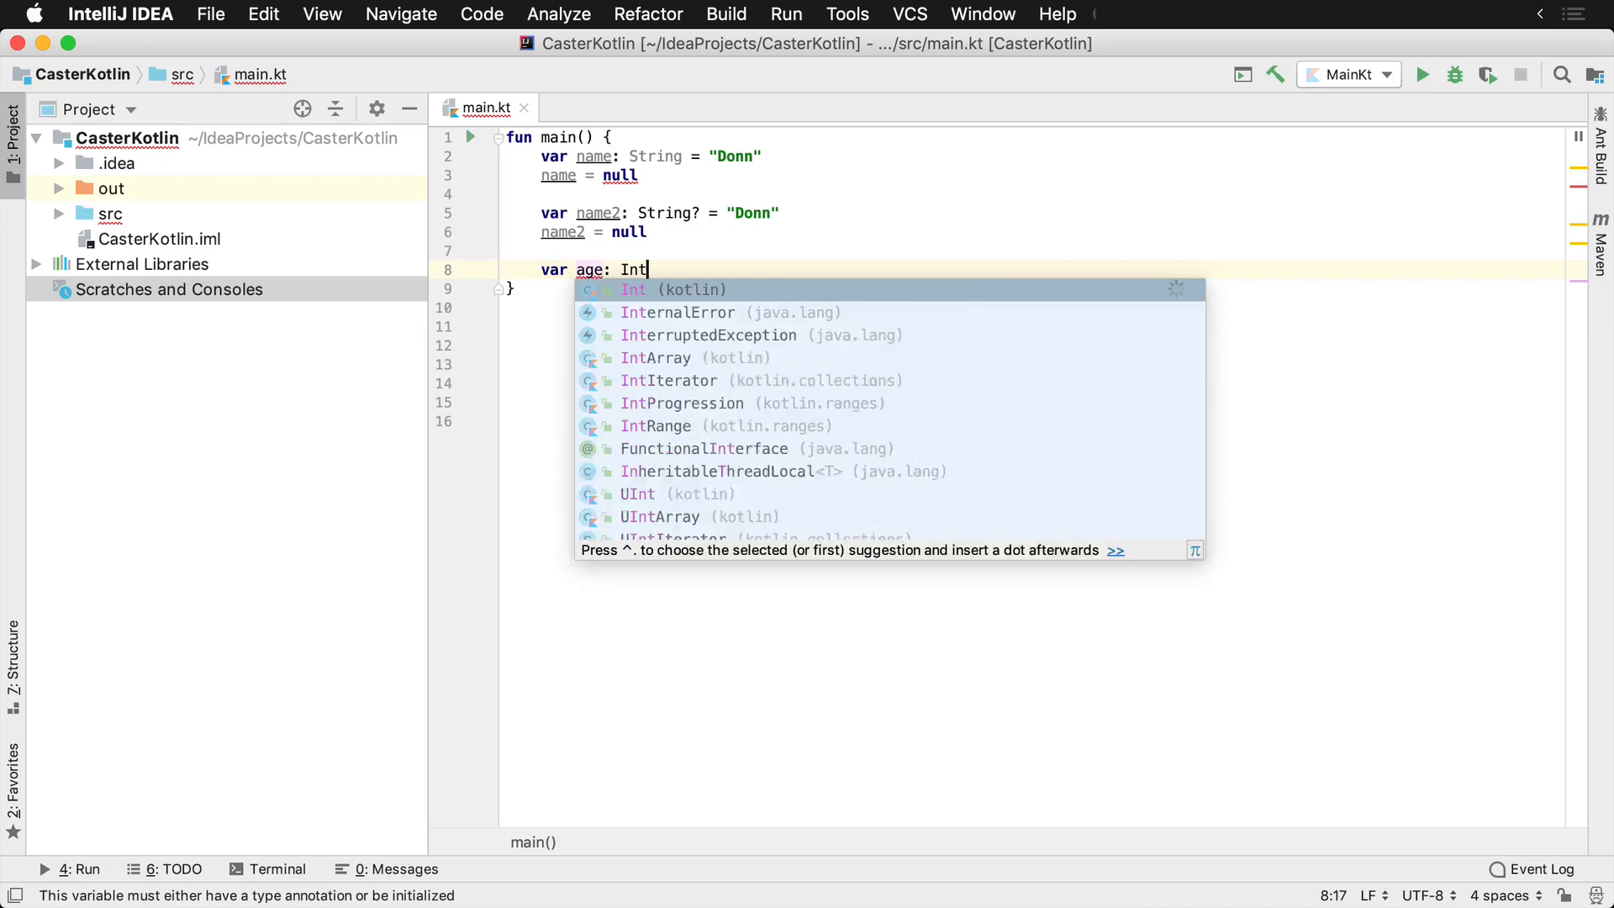
pyautogui.write('= 32')
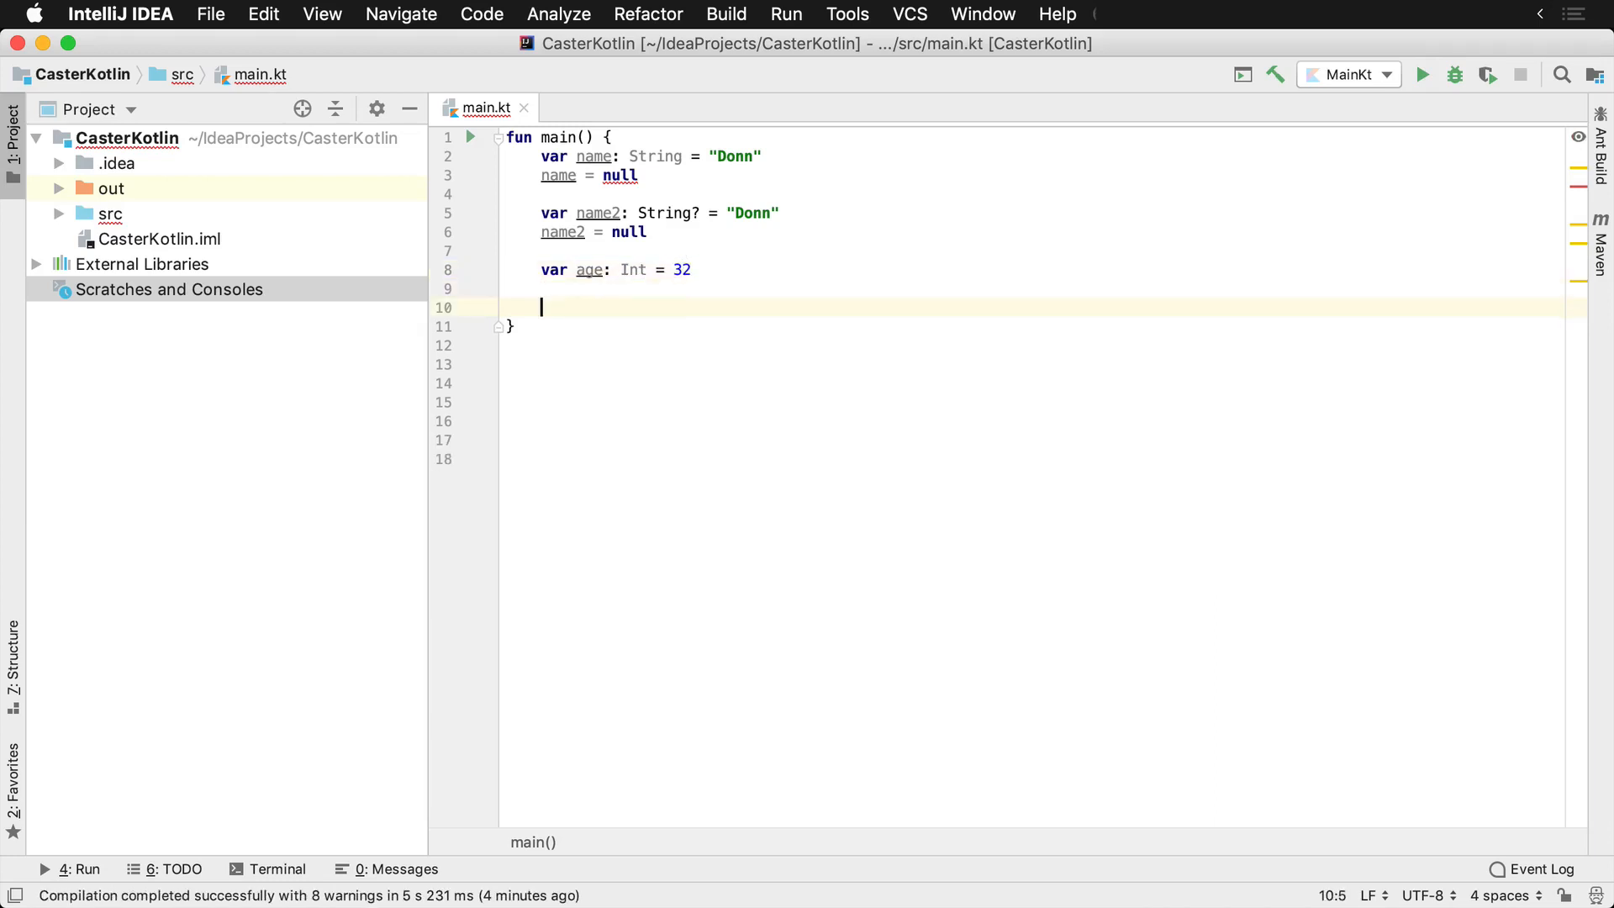
pyautogui.press('Backspace')
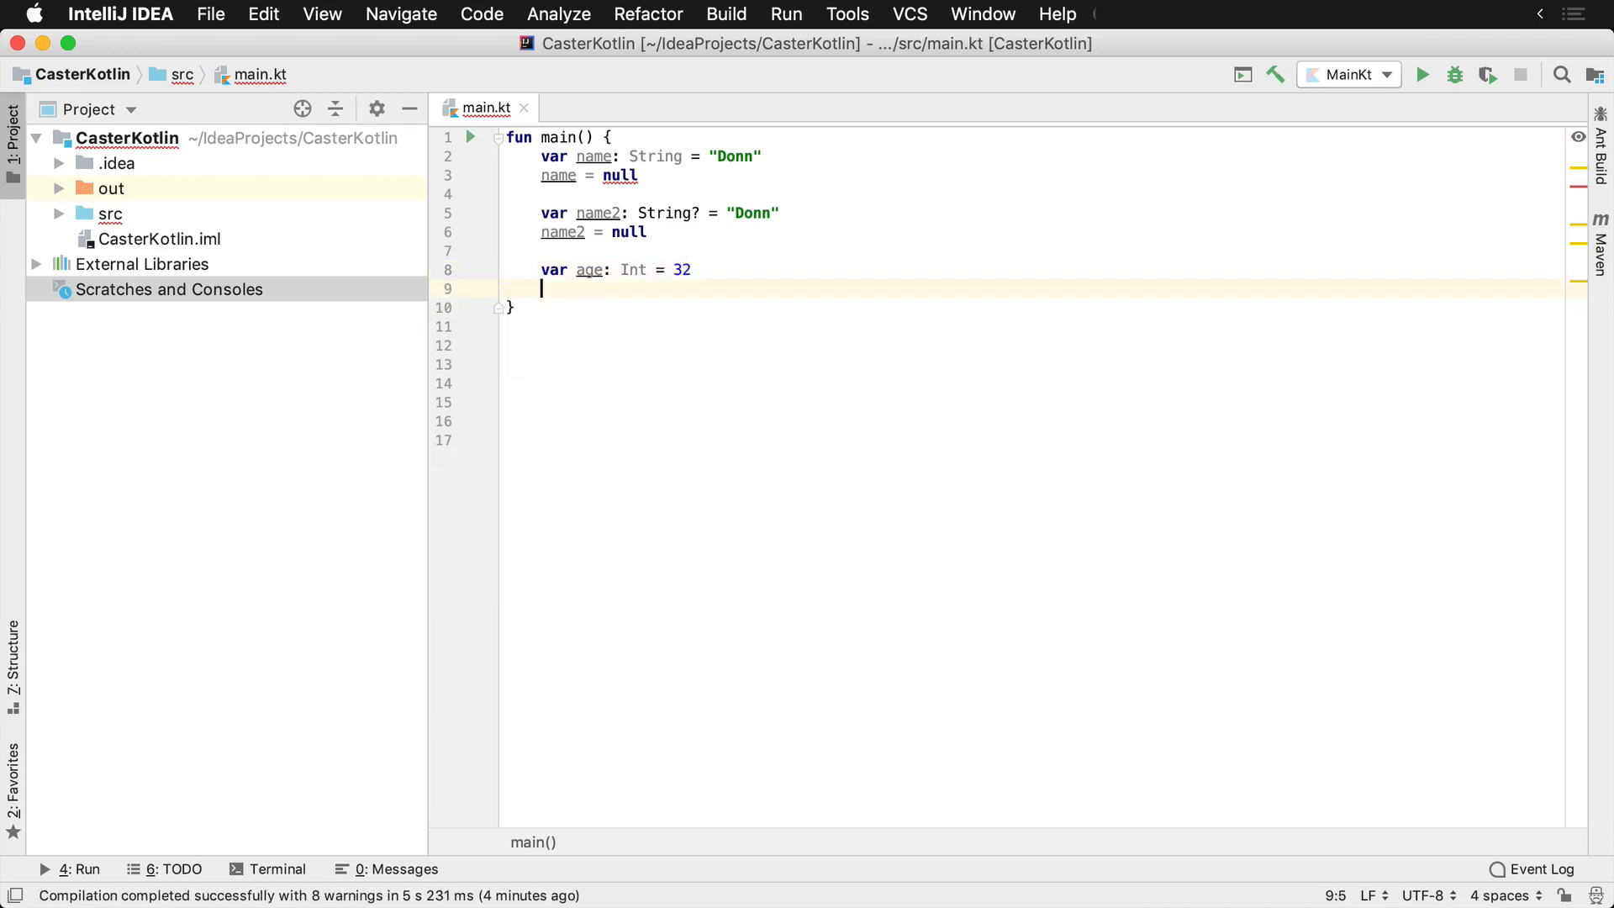
pyautogui.write('age = null')
pyautogui.write('v')
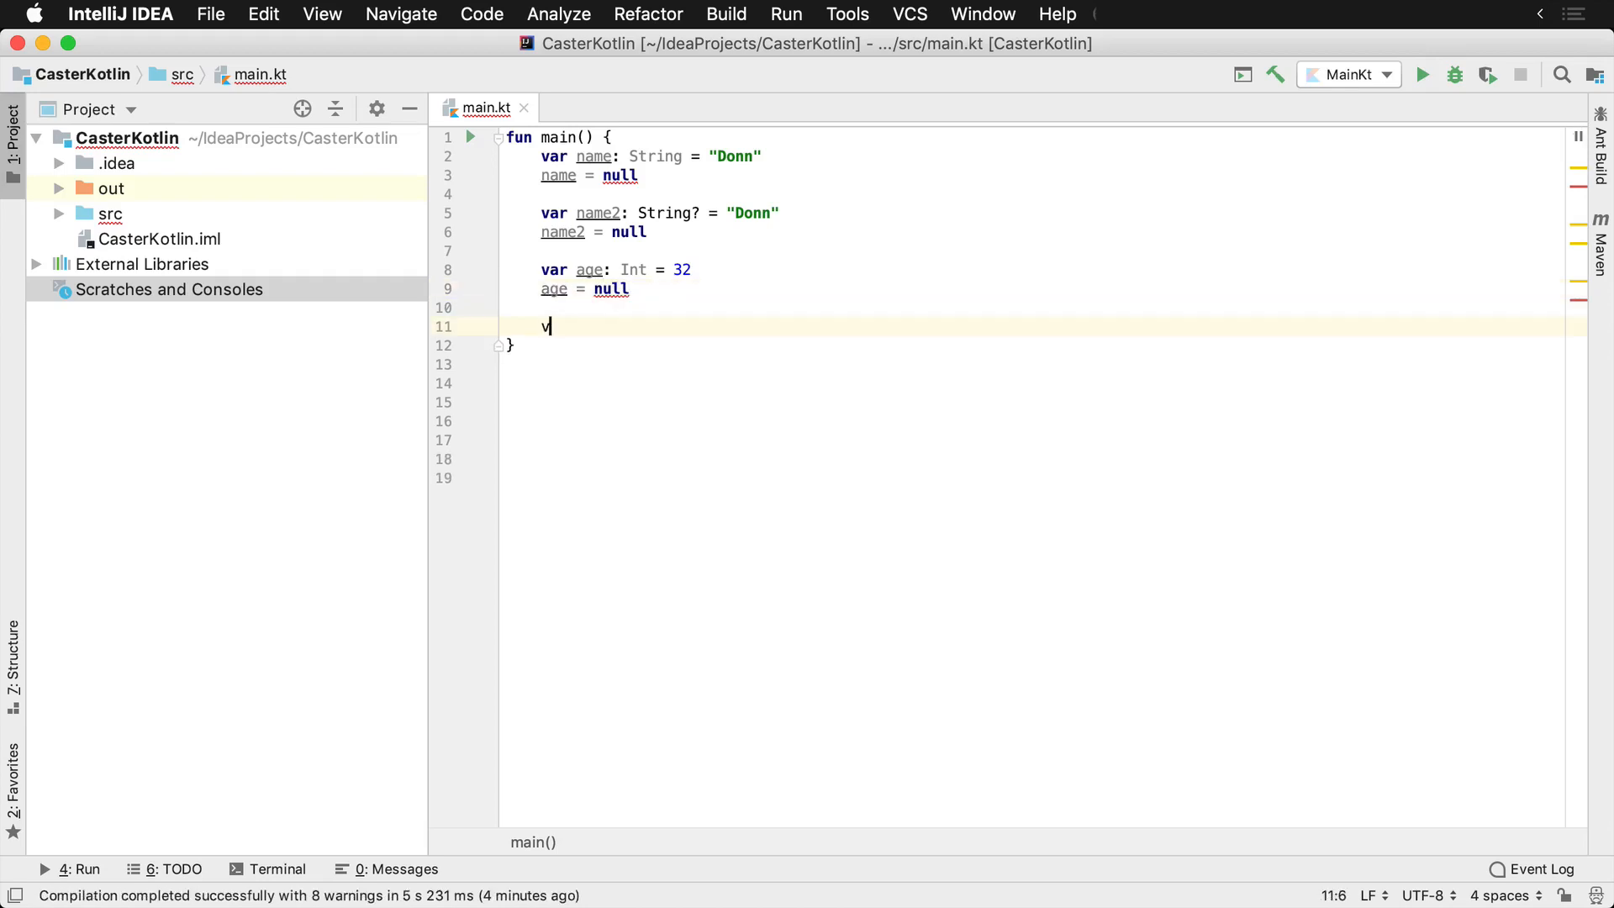
pyautogui.write('ar')
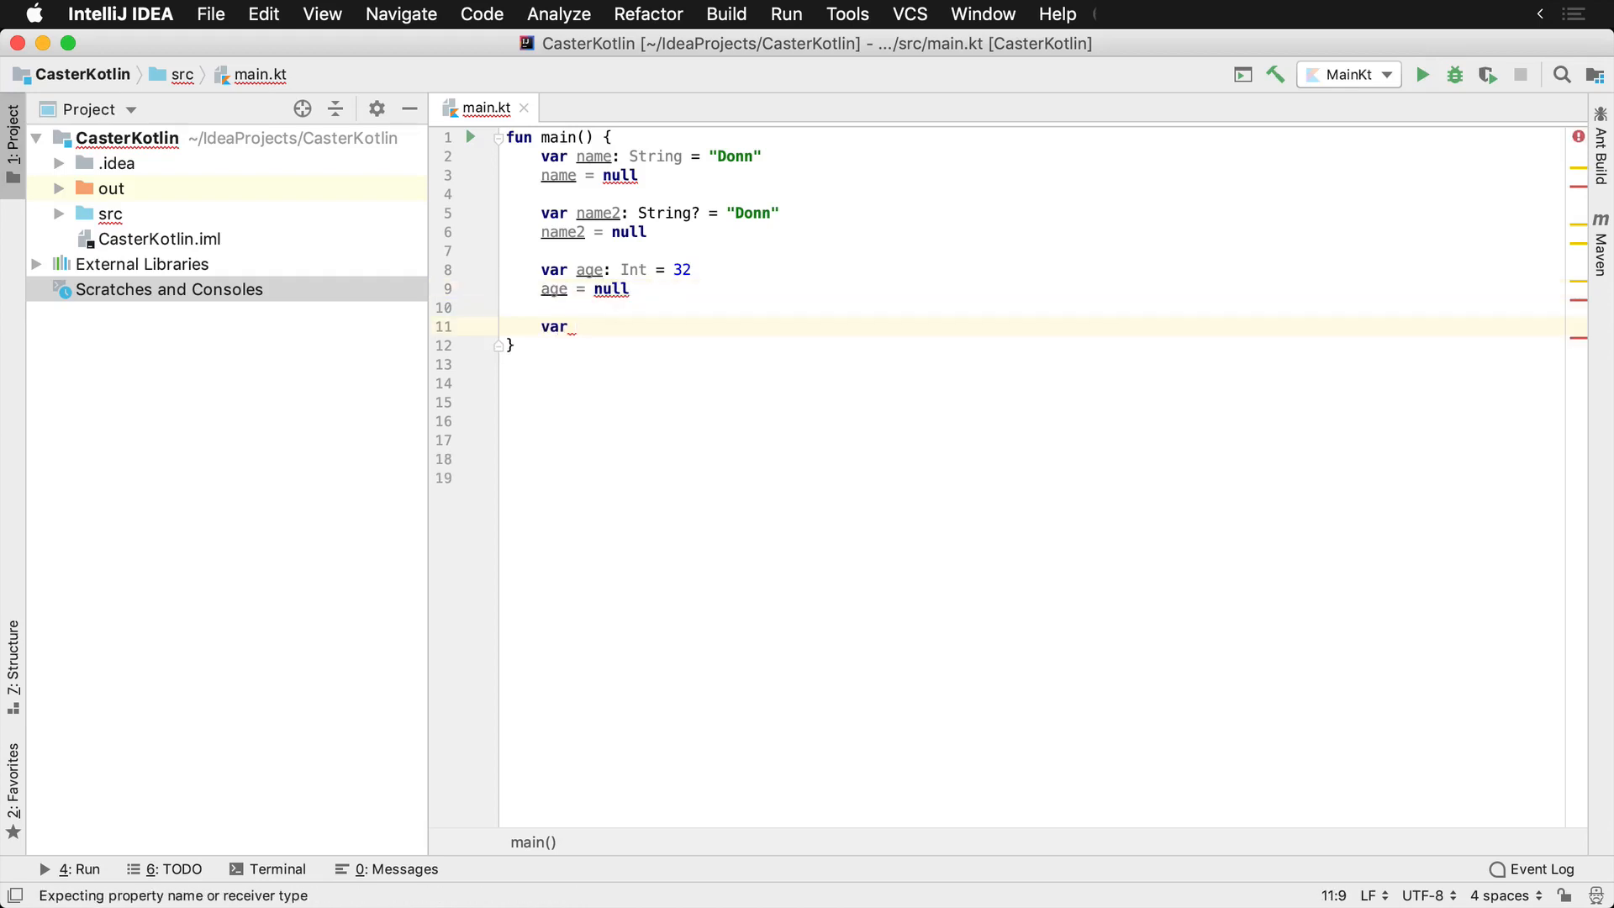
# Declare var age2: Int? = 32, then reassign age2 = null
pyautogui.write('age2: Int? = 32')
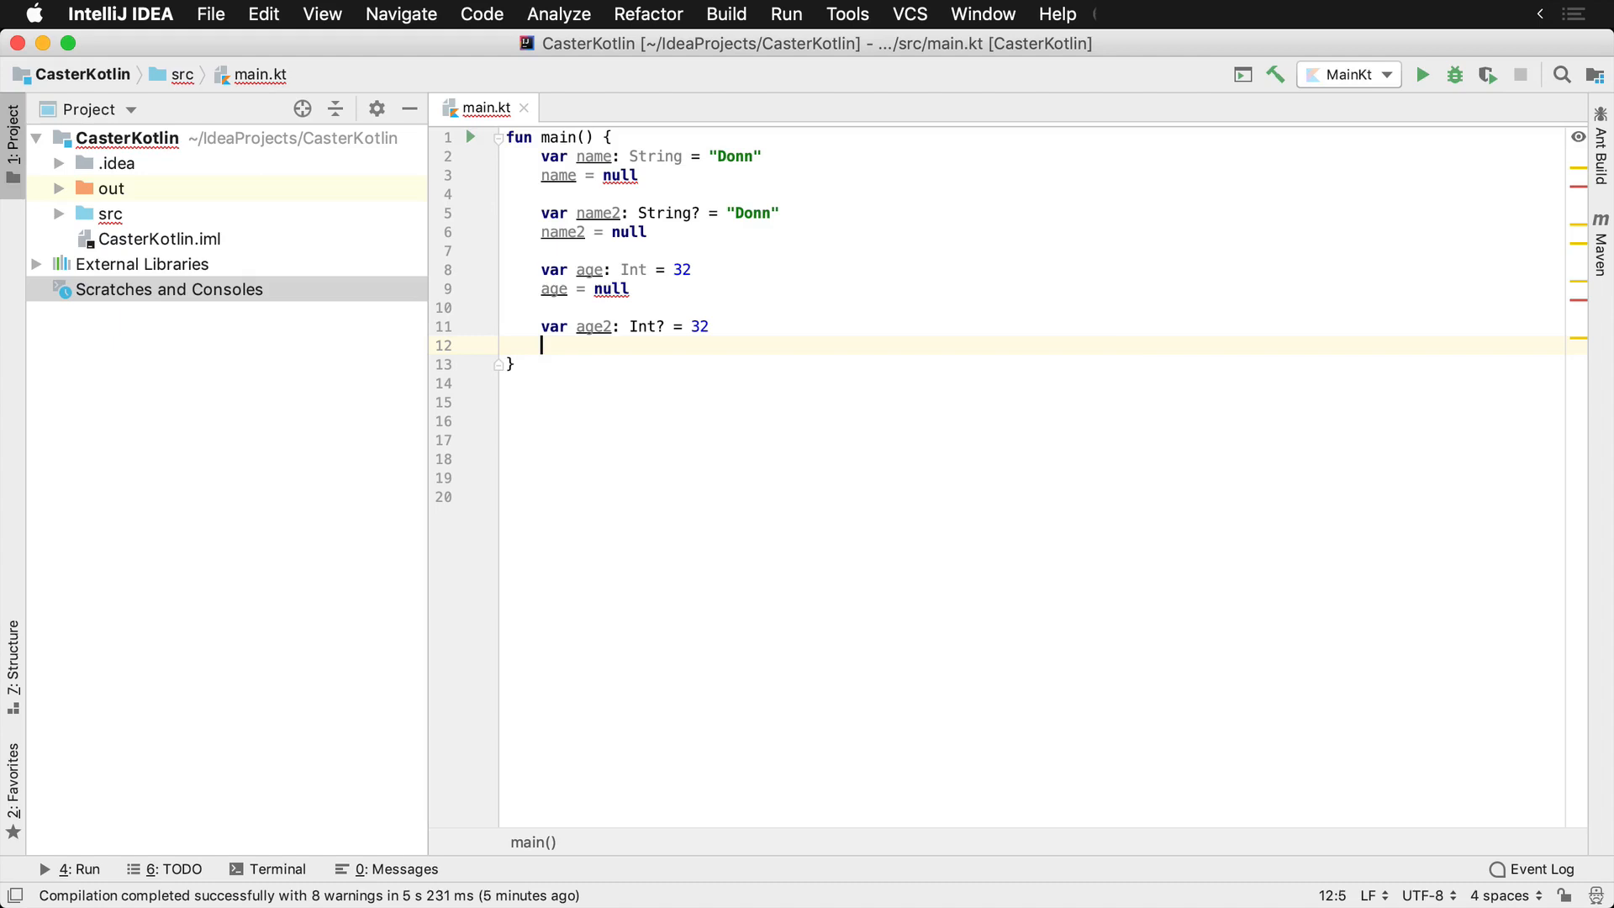
pyautogui.write('age2 = null')
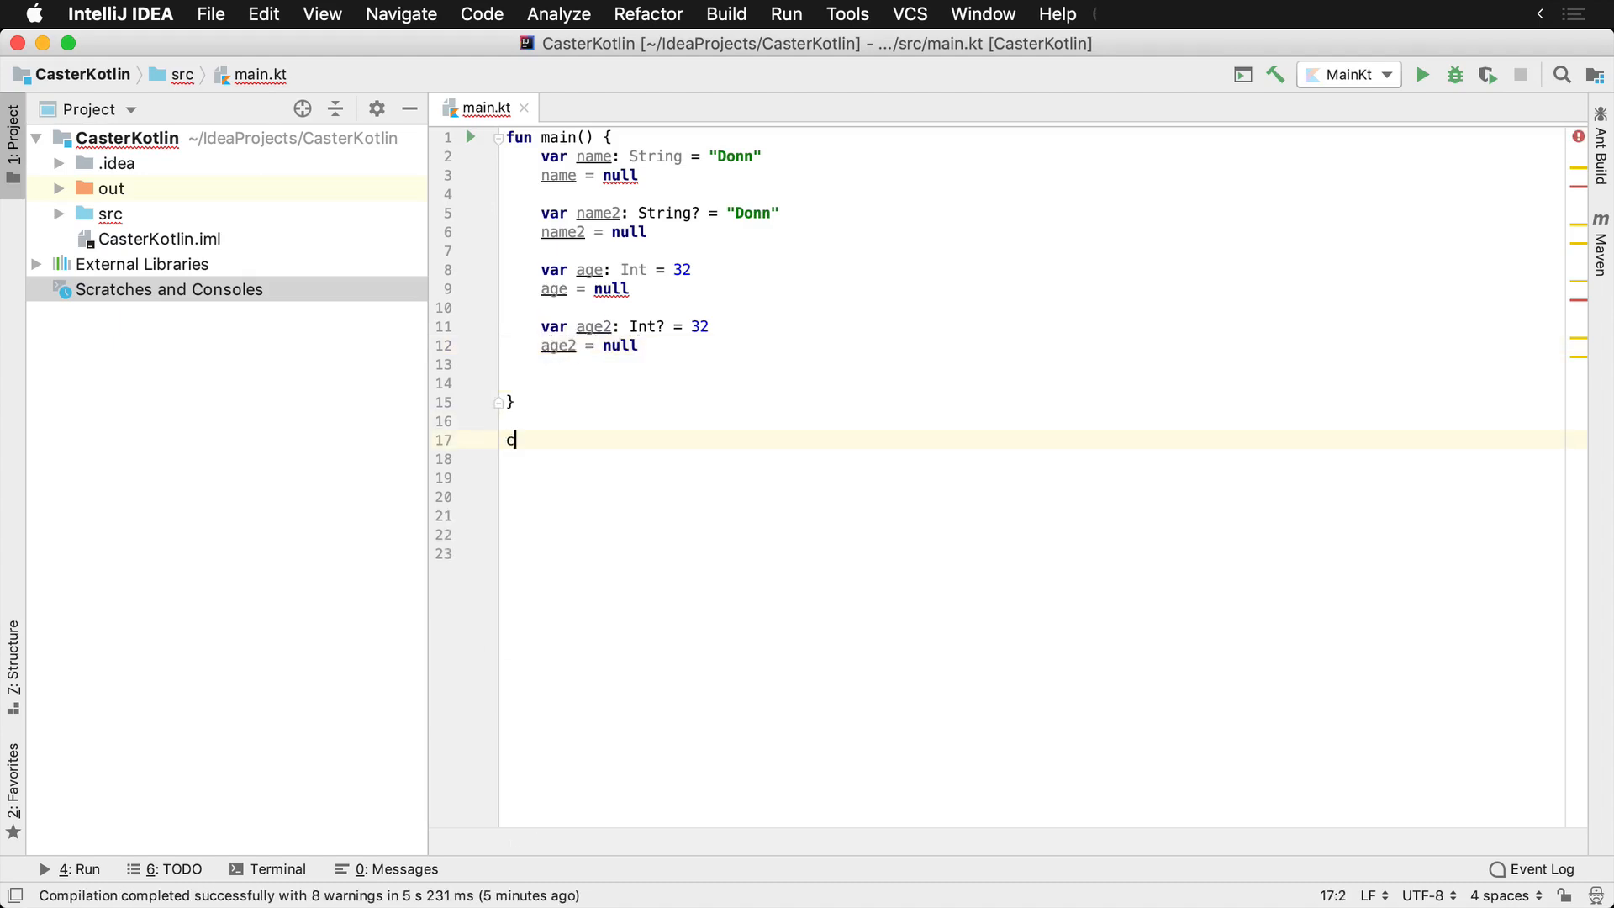
# Define class Person(val name: String) below main
pyautogui.write('class Person')
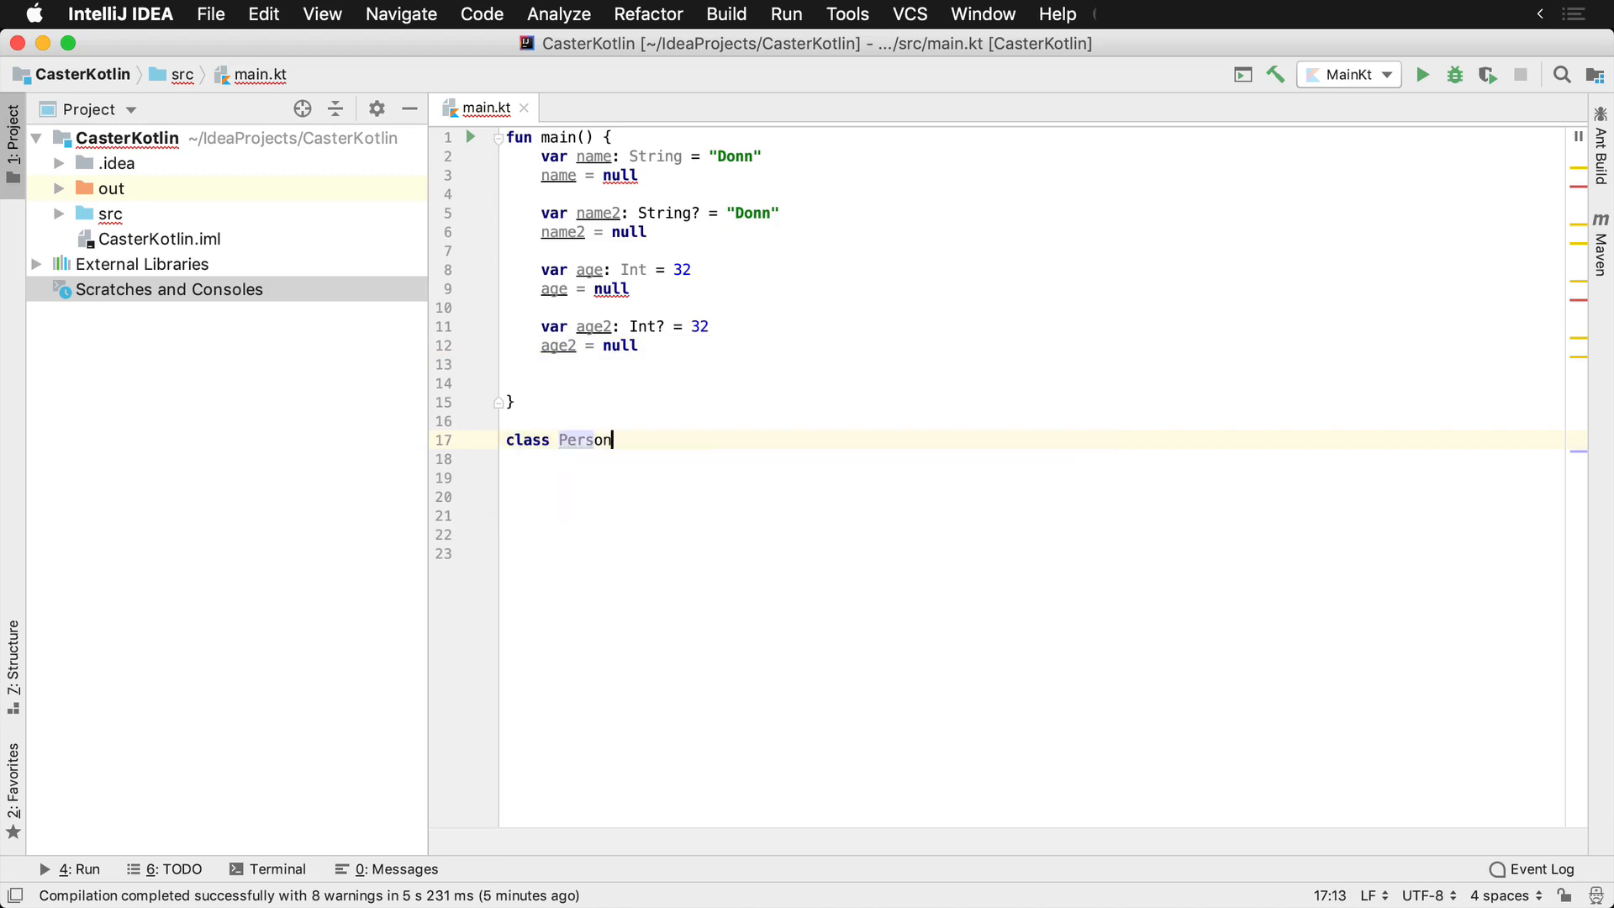
pyautogui.write('(val')
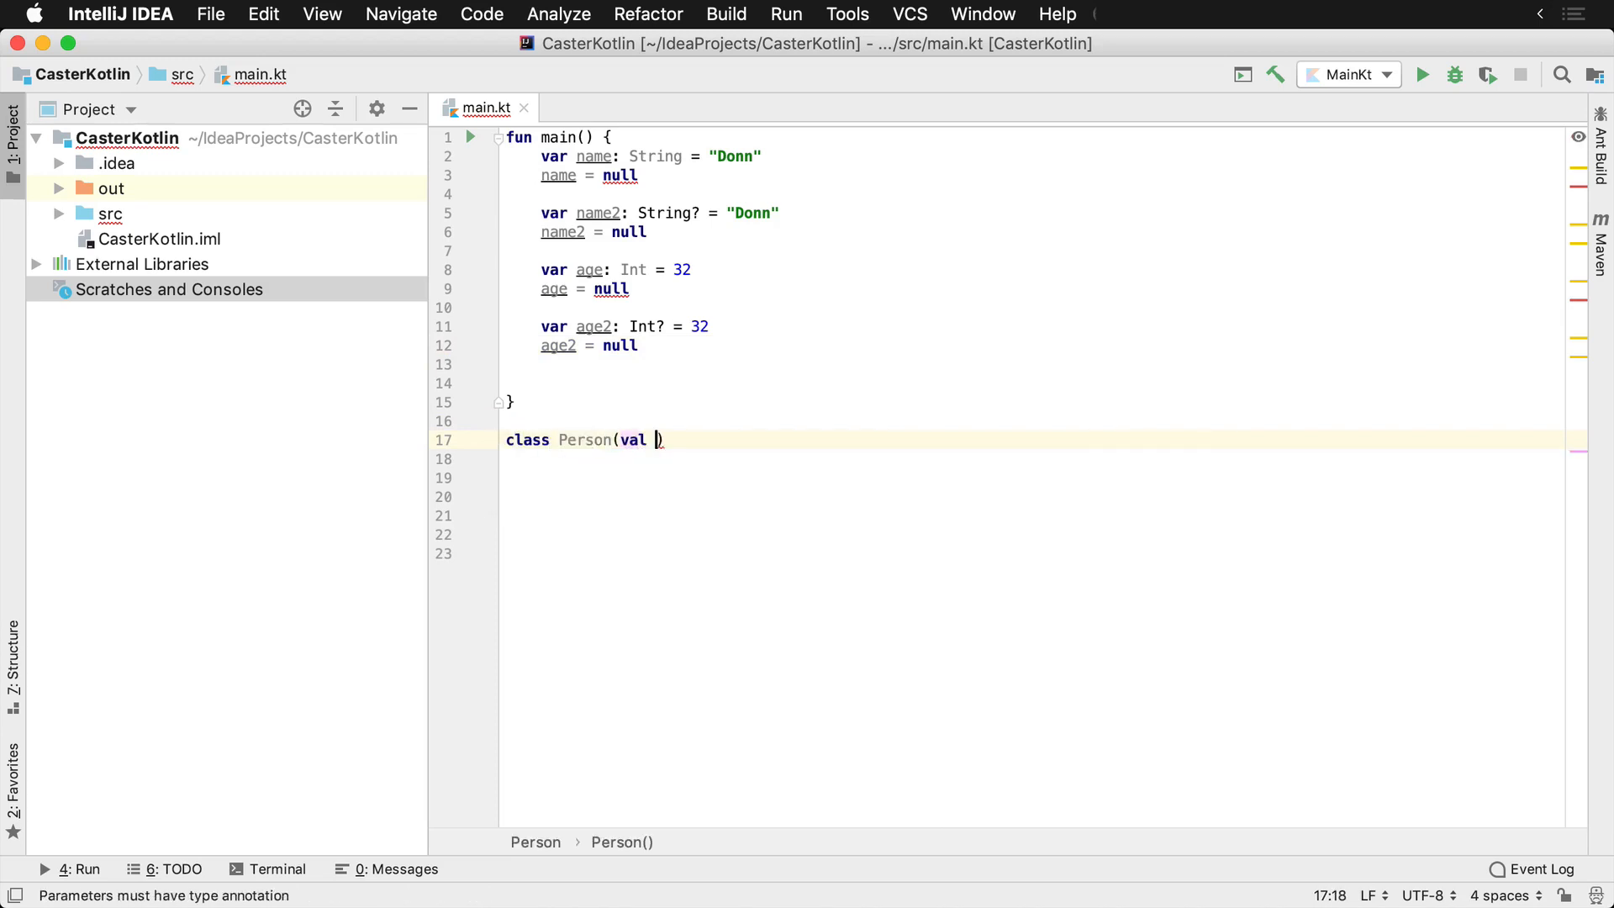
pyautogui.write('name: String)')
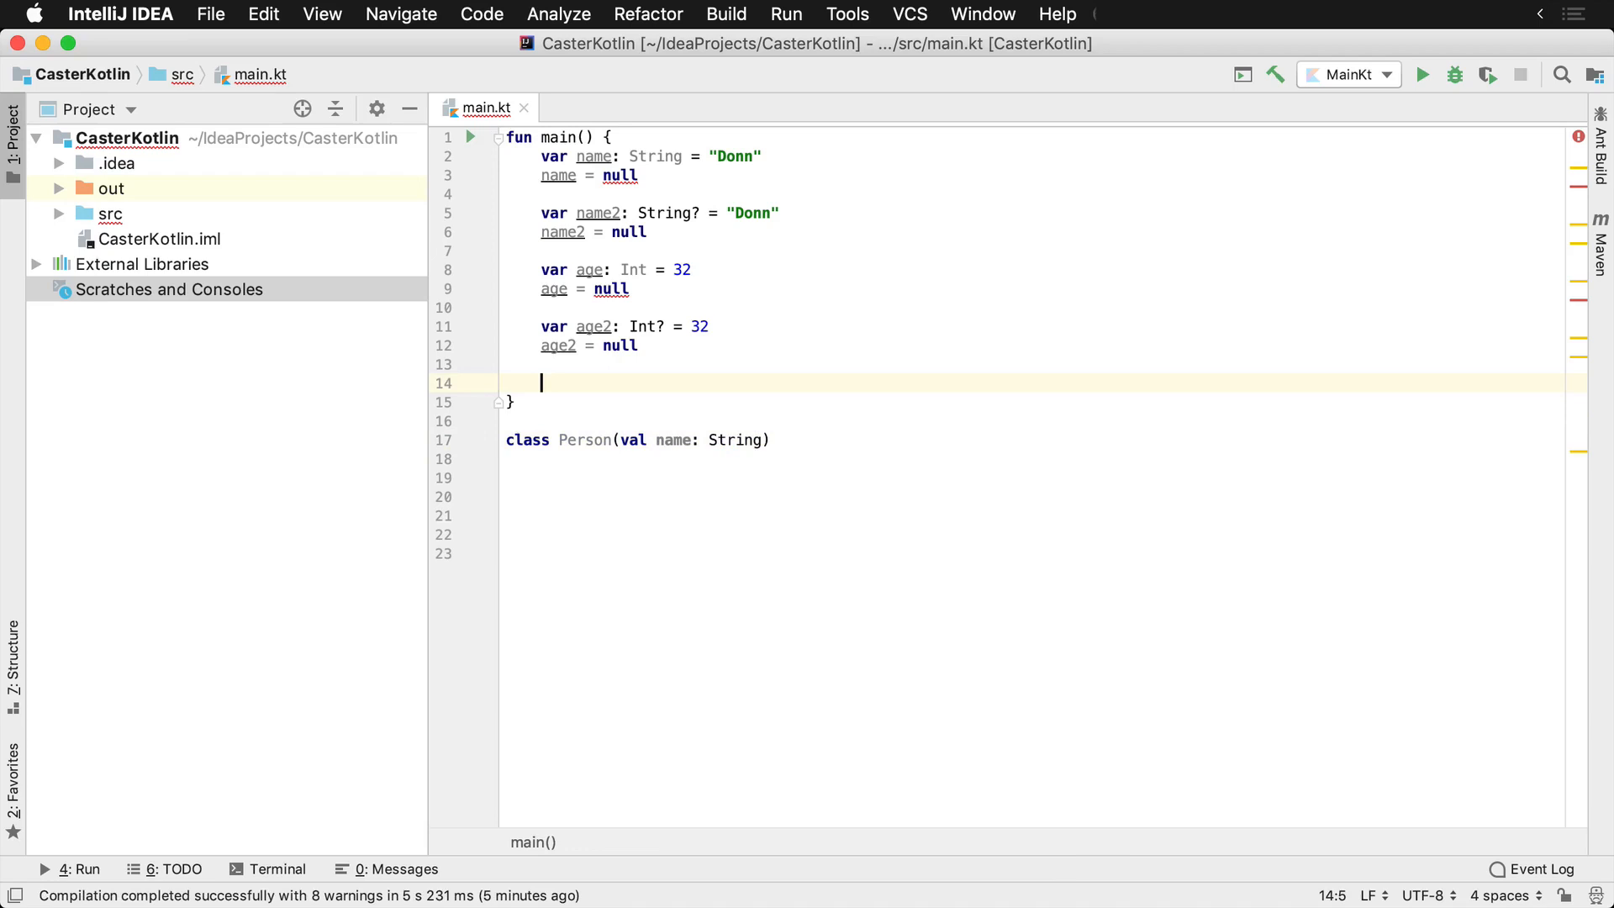
# Create var person = Person("Foo") in main and assign person = null
pyautogui.write('var p')
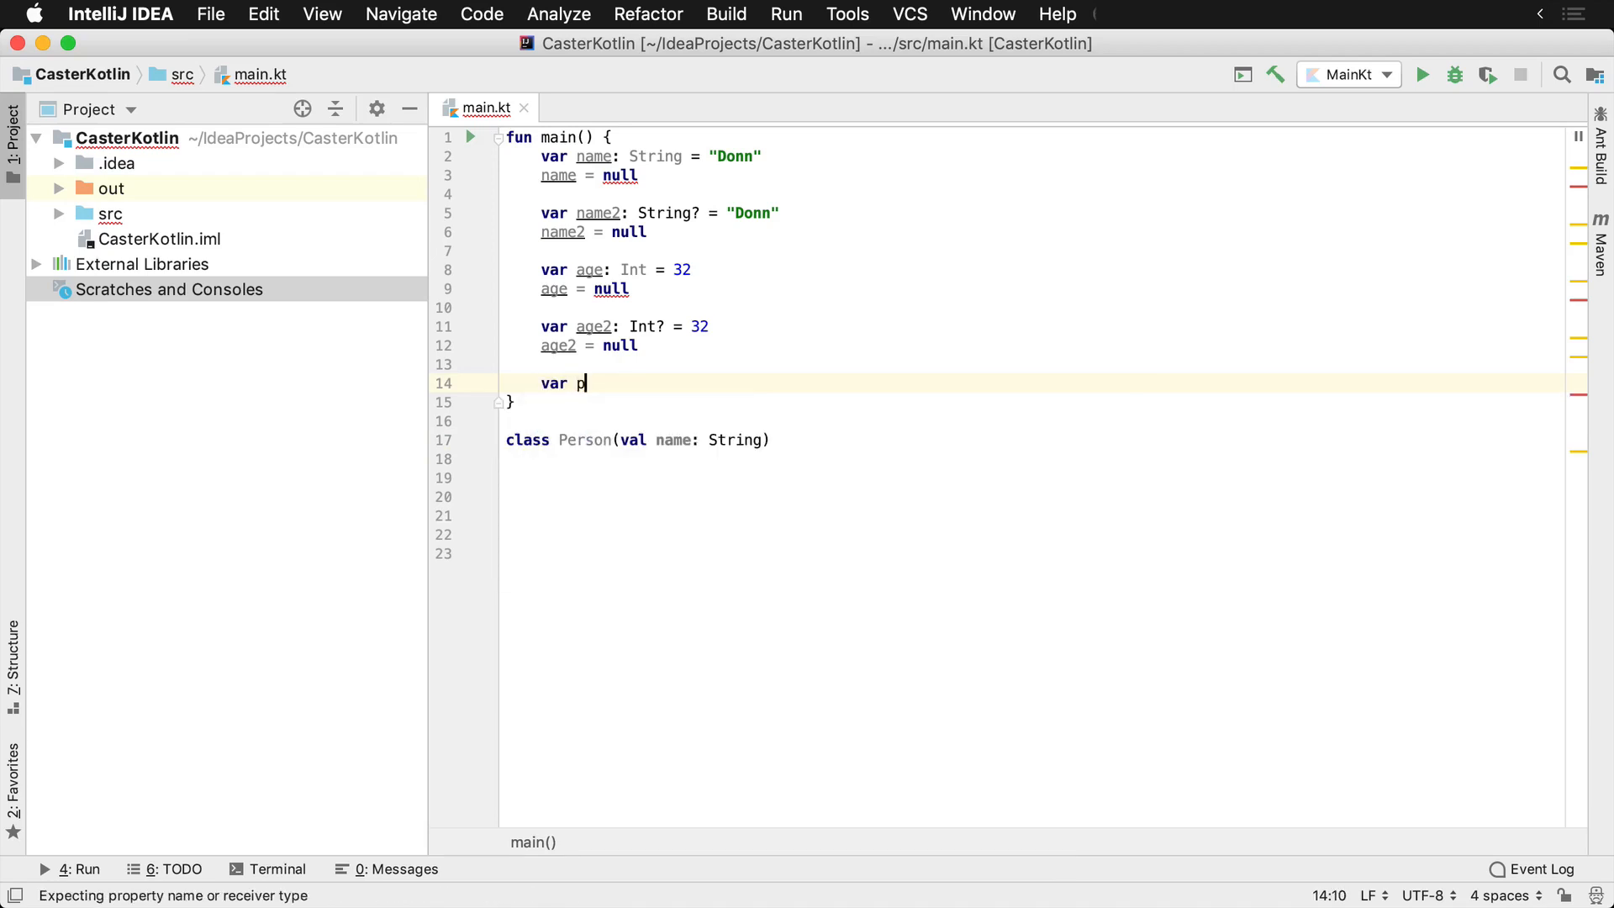
pyautogui.write('erson = Person()')
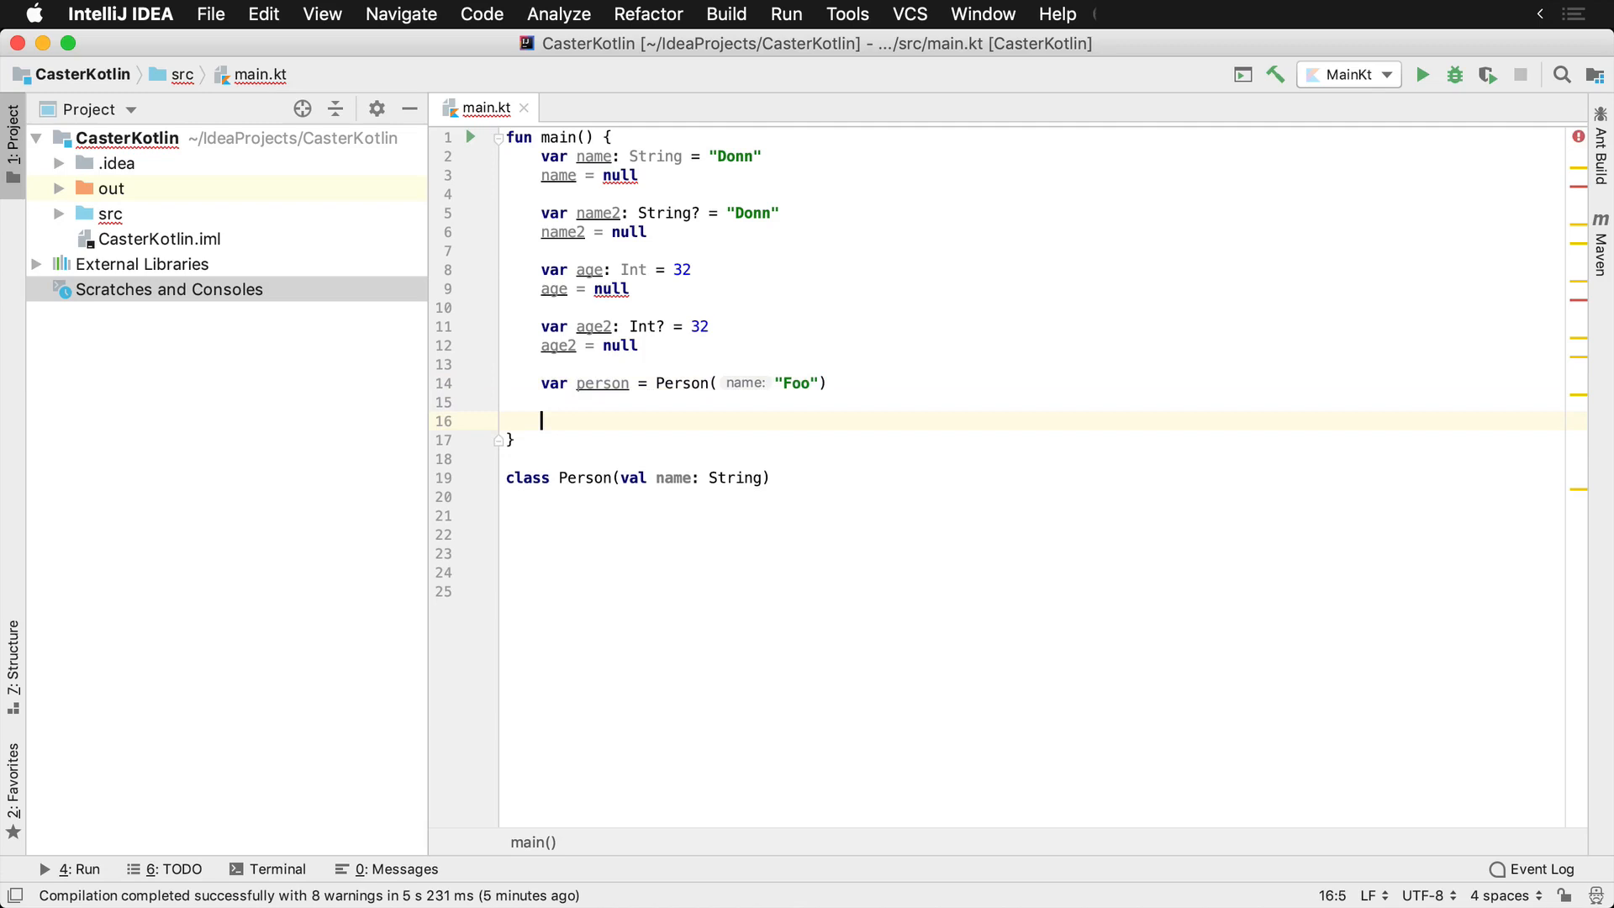
pyautogui.write('person =')
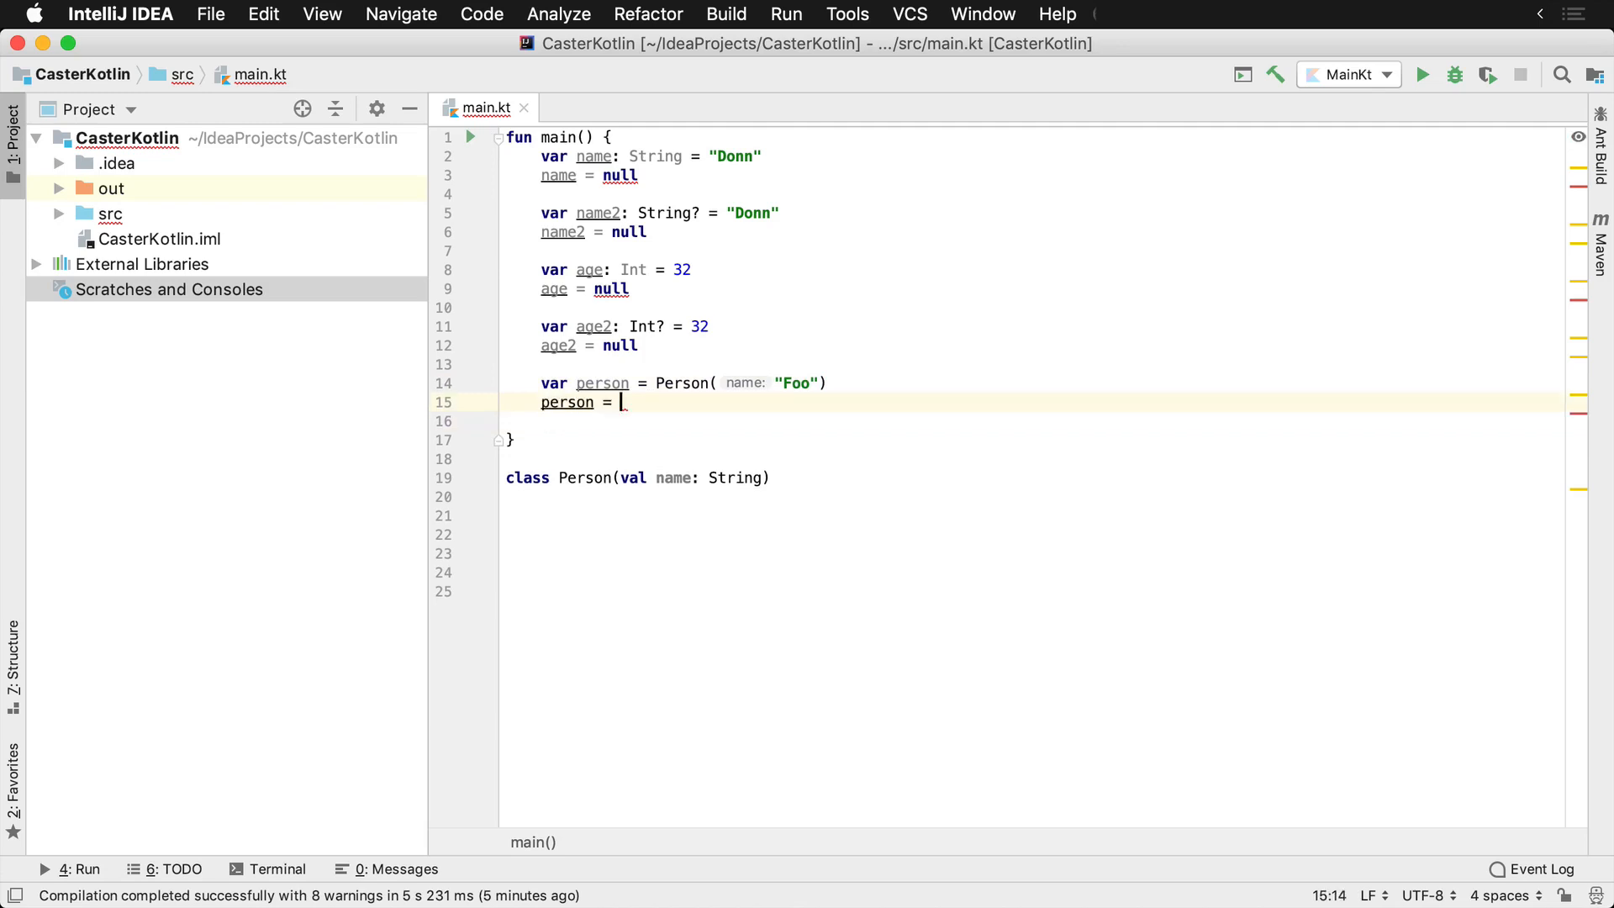
pyautogui.write('null')
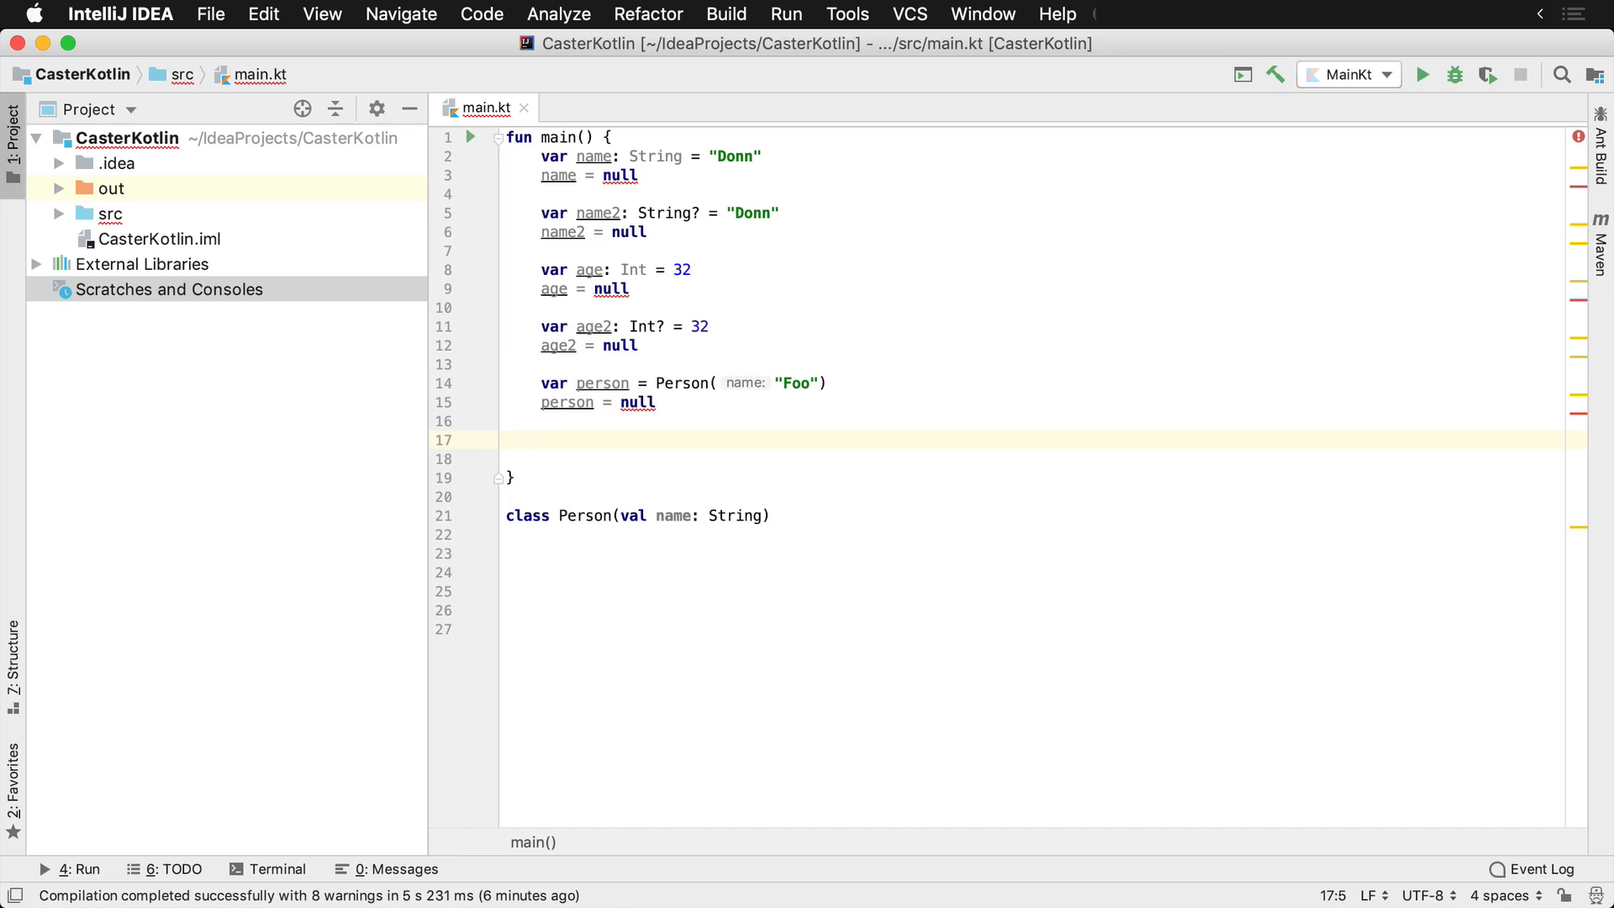
# Declare var person2: Person? = Person(name = "Foo") on a new line in main
pyautogui.write('var')
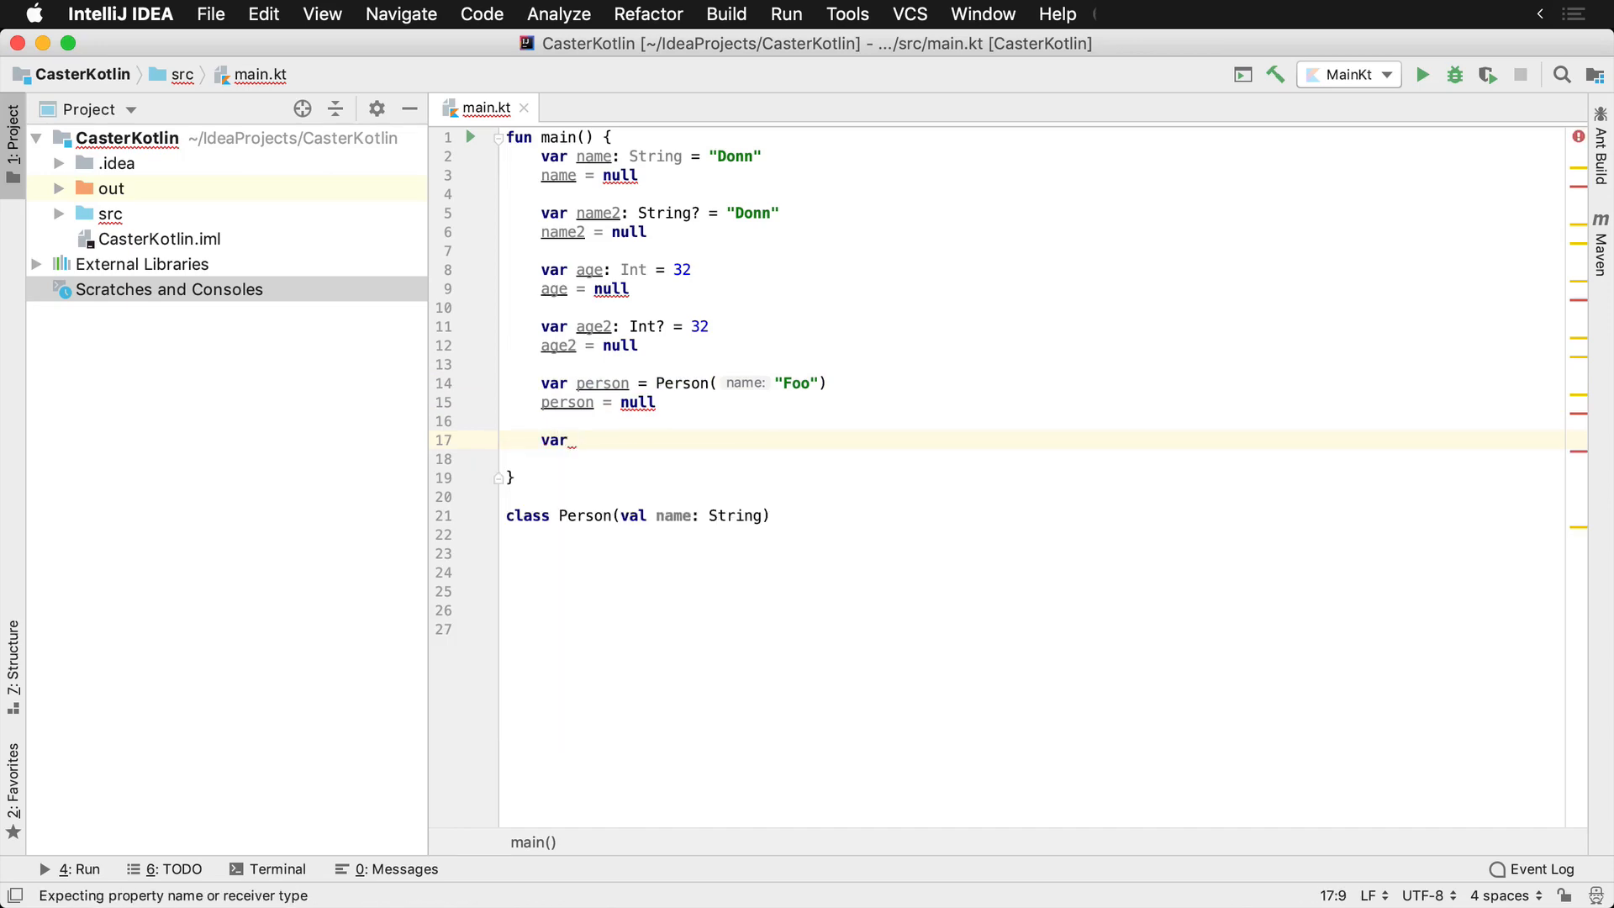
pyautogui.write('person2: Pes')
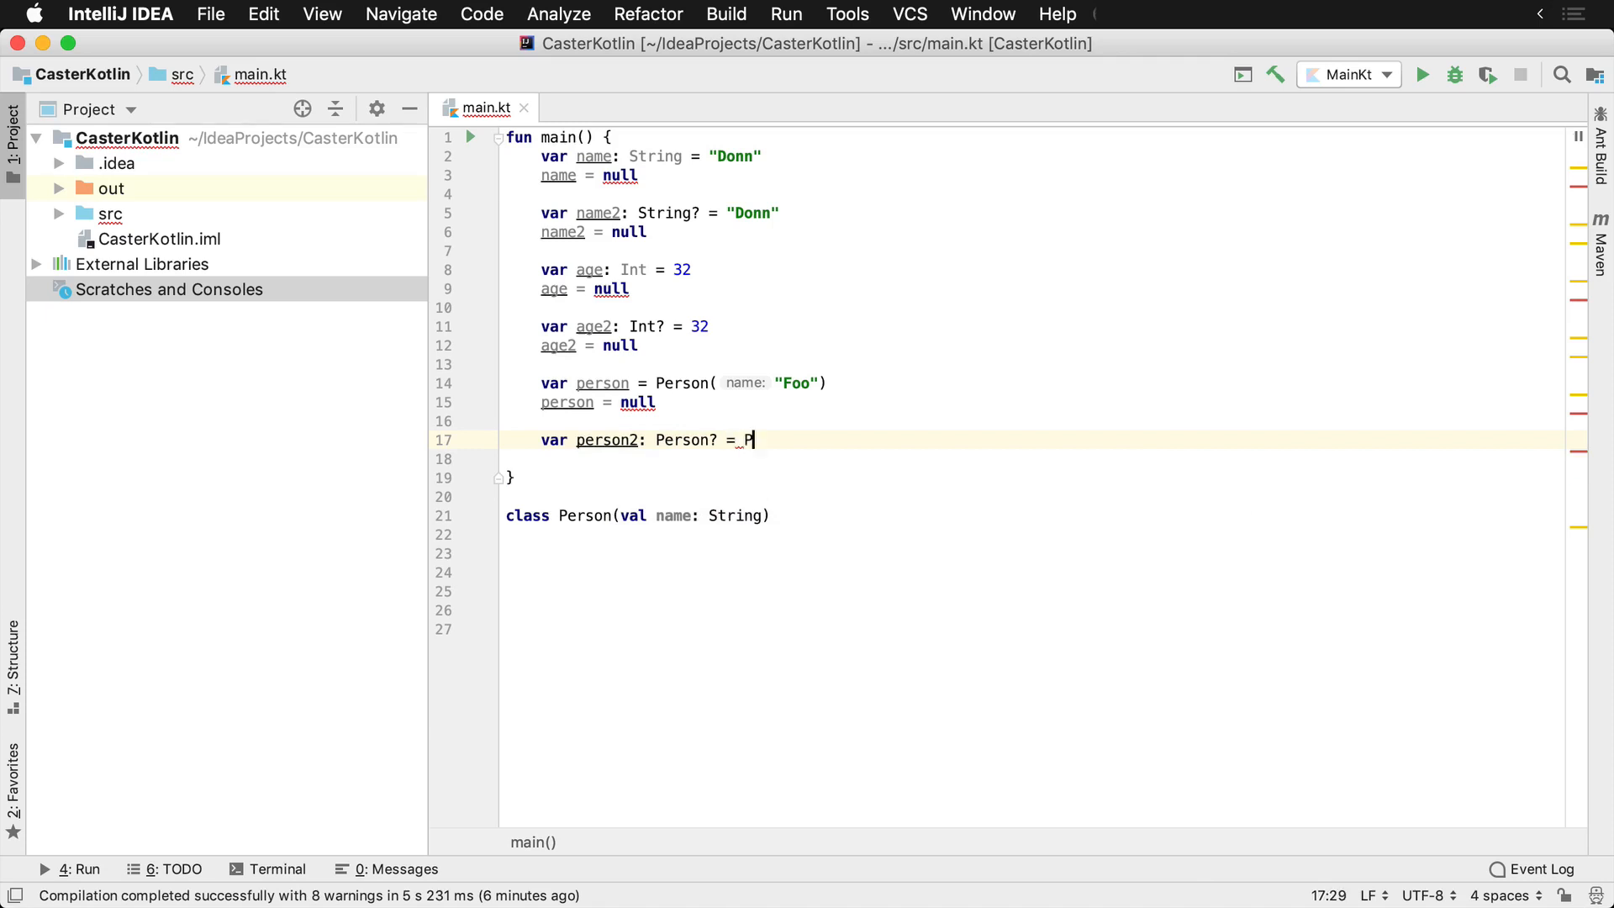
pyautogui.write('erson( name: "Foo")')
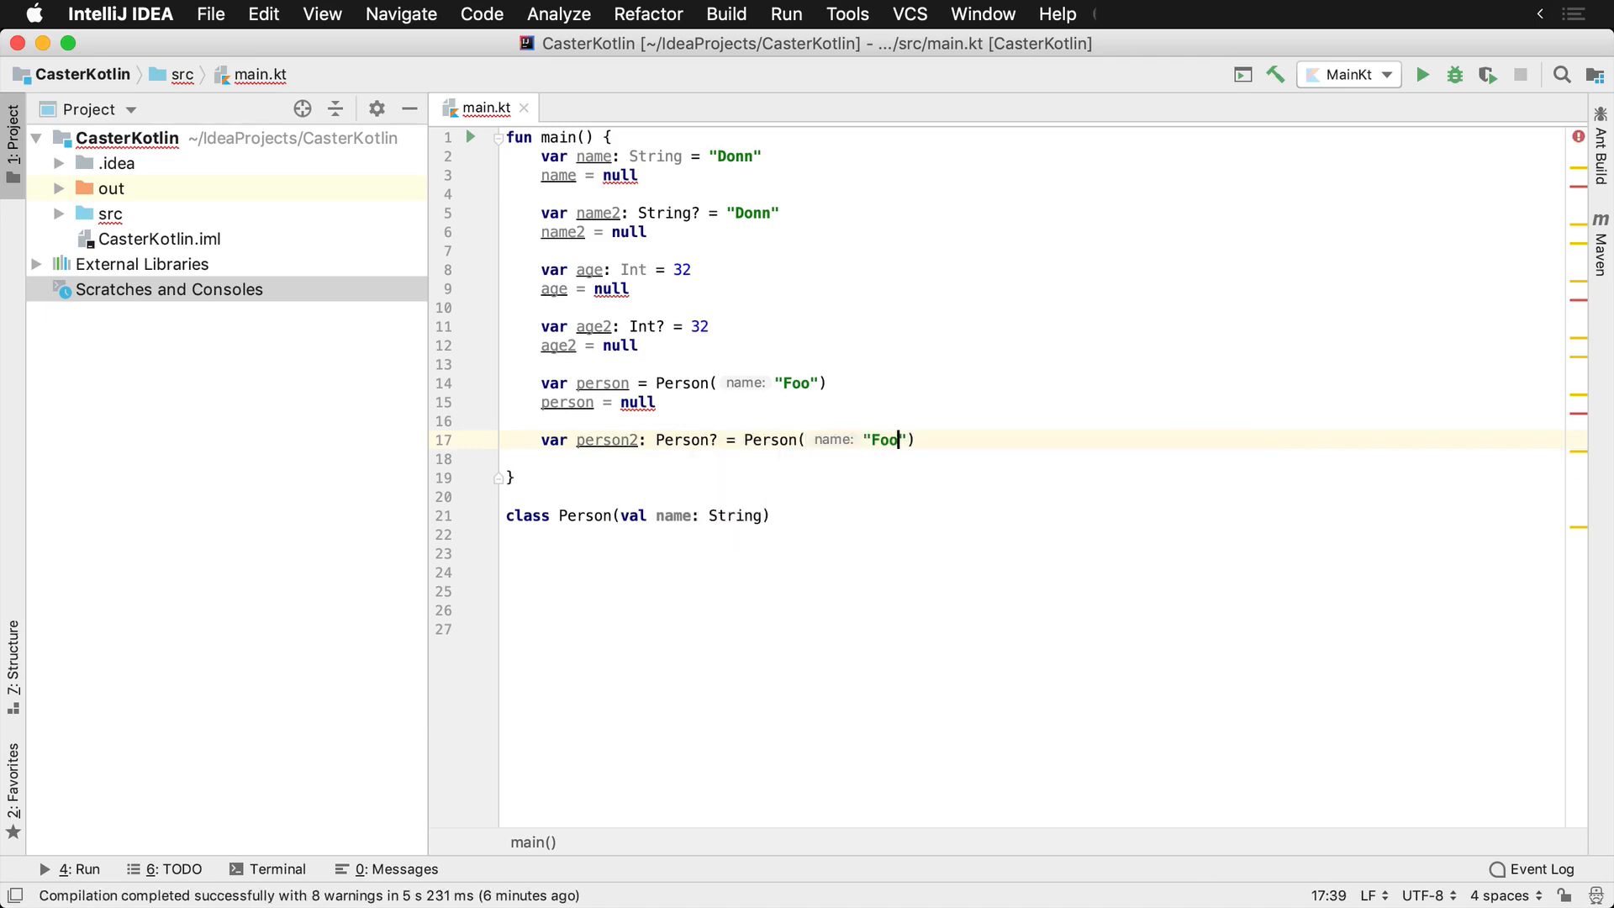